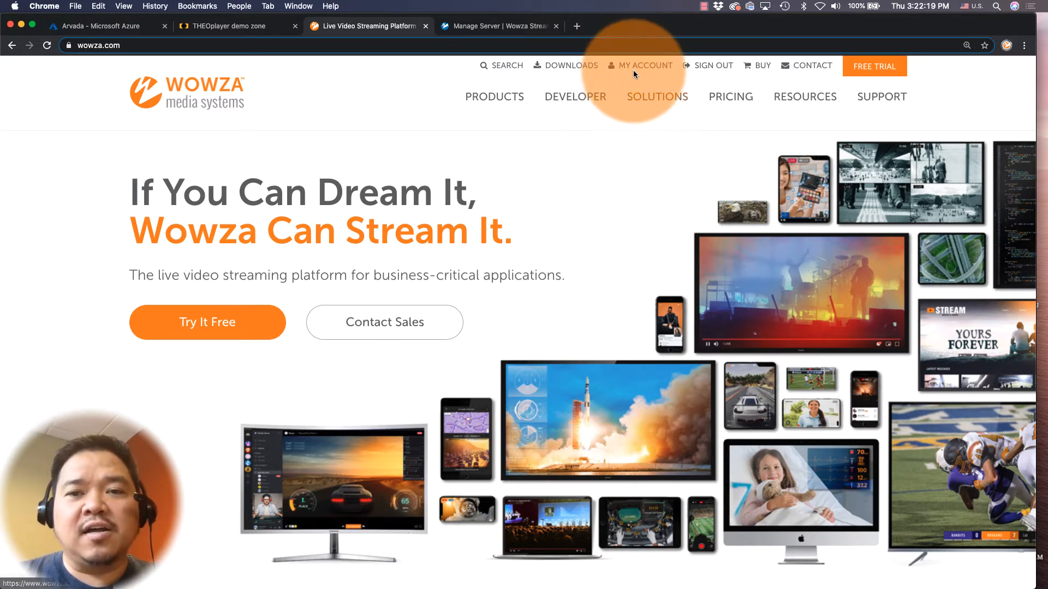
Download the account's StreamLock SSL certificate from the Wowza.com My Account StreamLock page.
click(640, 66)
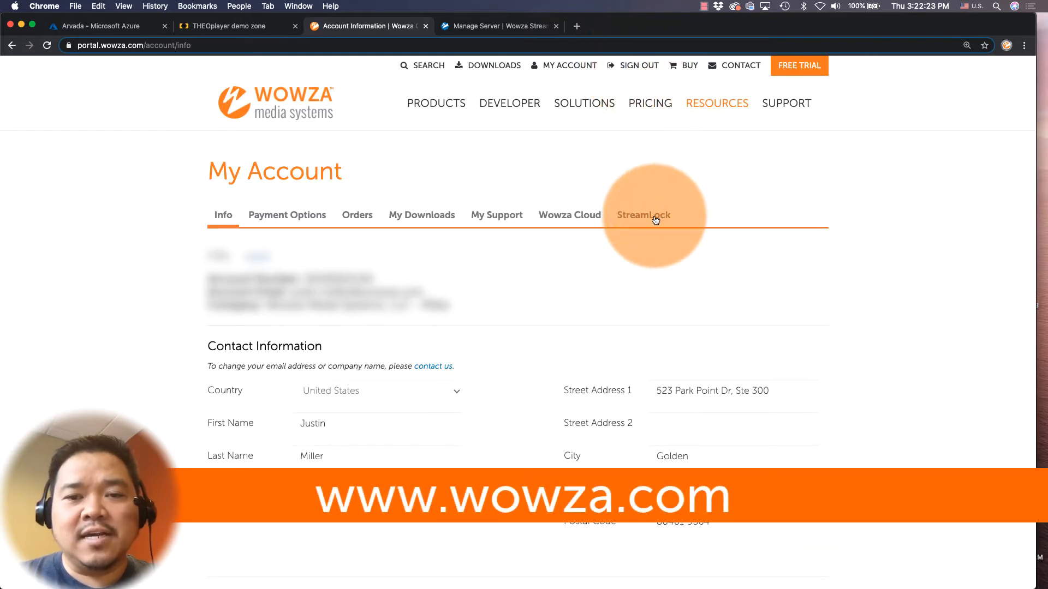
click(643, 215)
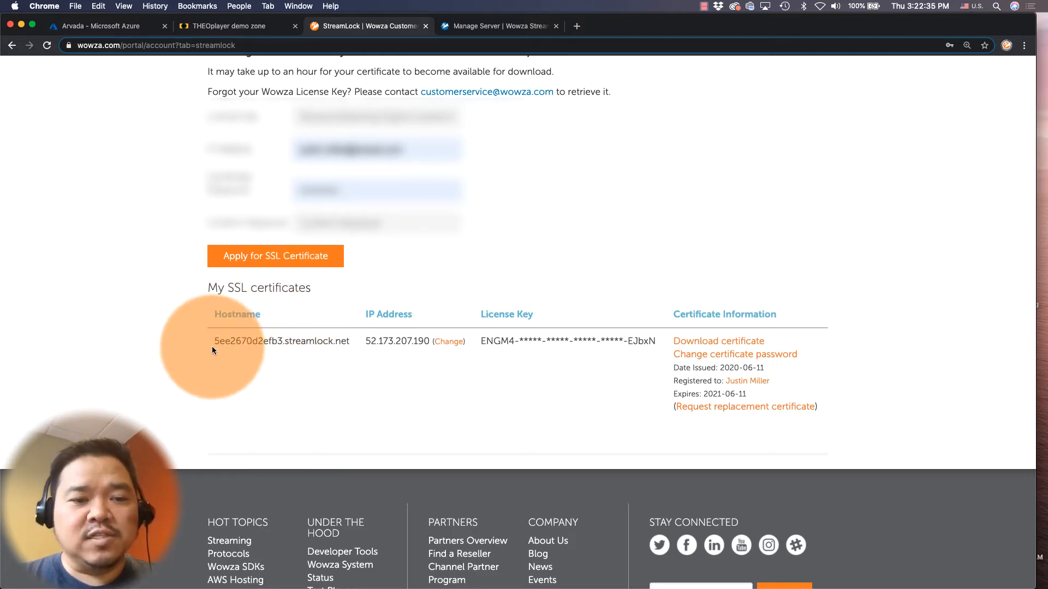
mouse_move(393, 355)
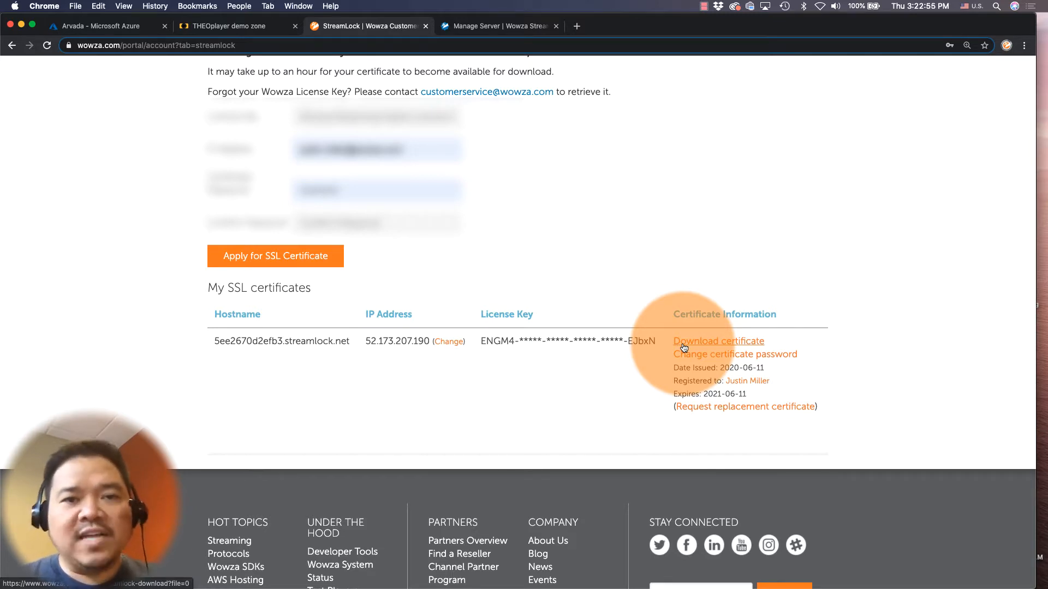
click(498, 27)
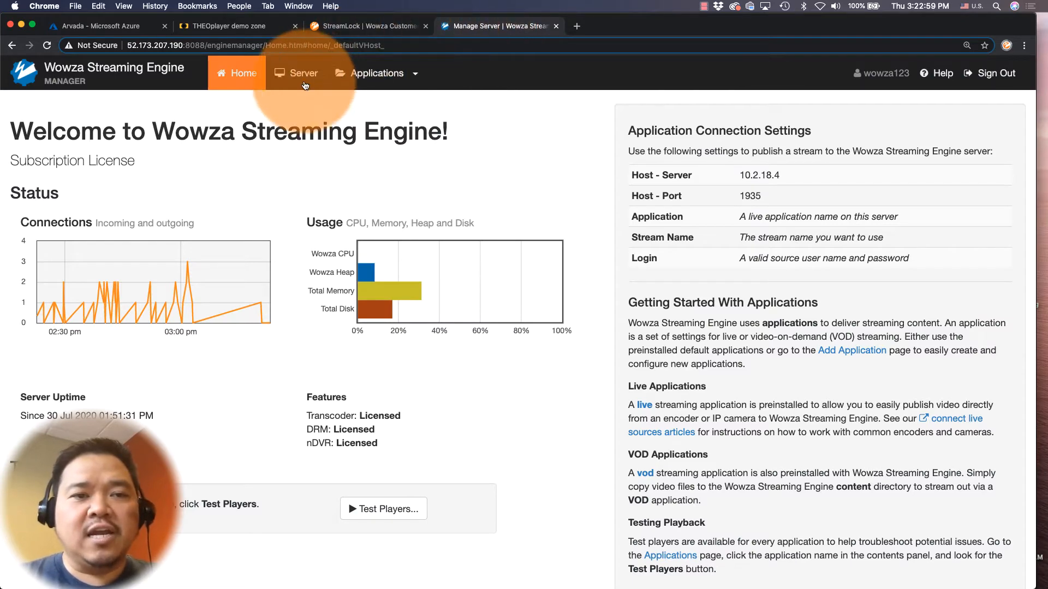
Edit the default virtual host's streamlock port 443 with the certificate password, enabling SSL and WebRTC.
click(304, 73)
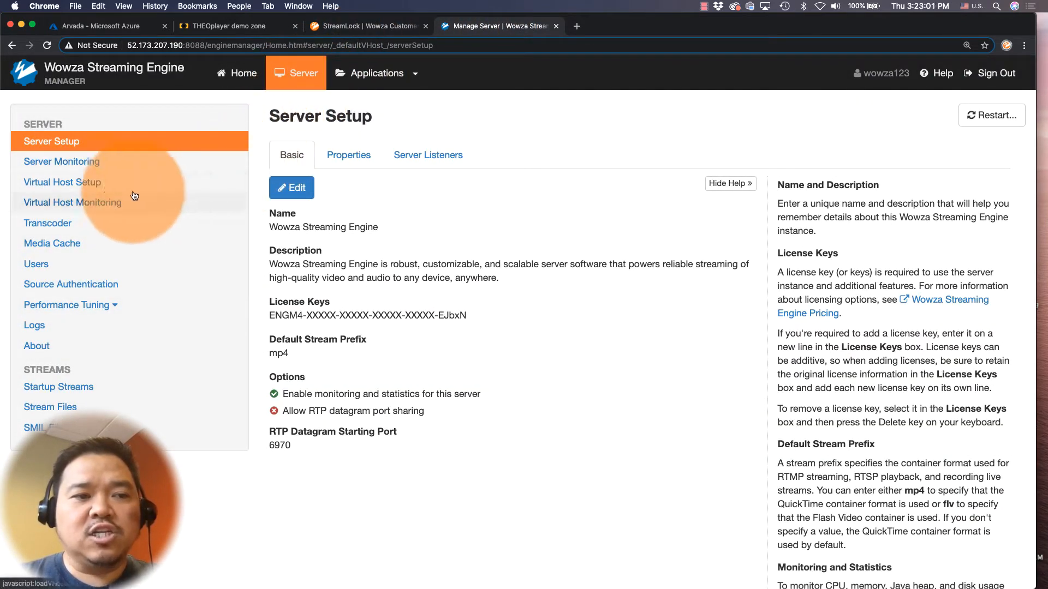
click(62, 182)
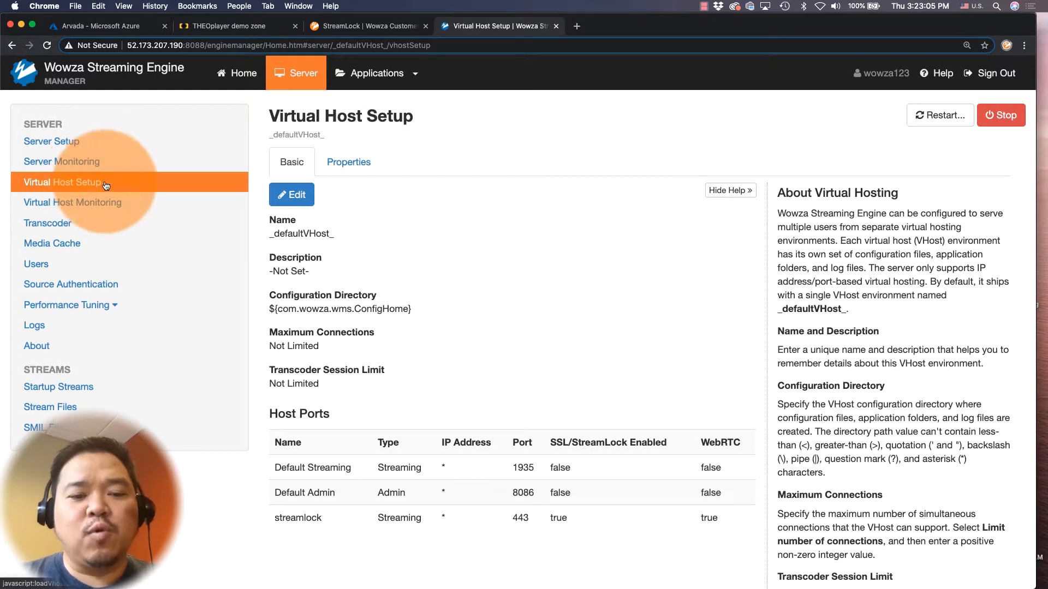
mouse_move(298, 518)
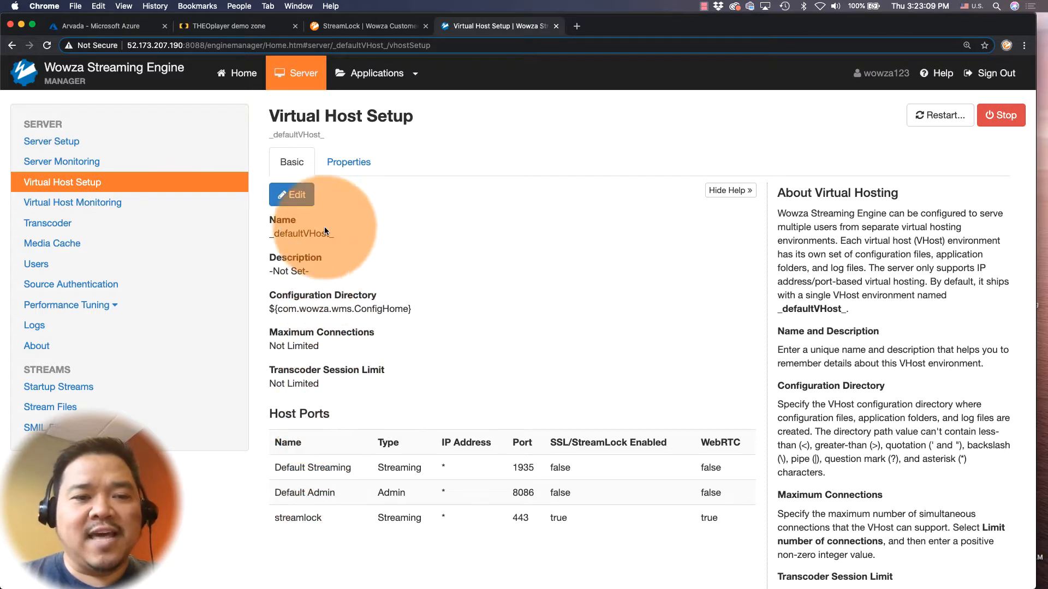
click(290, 194)
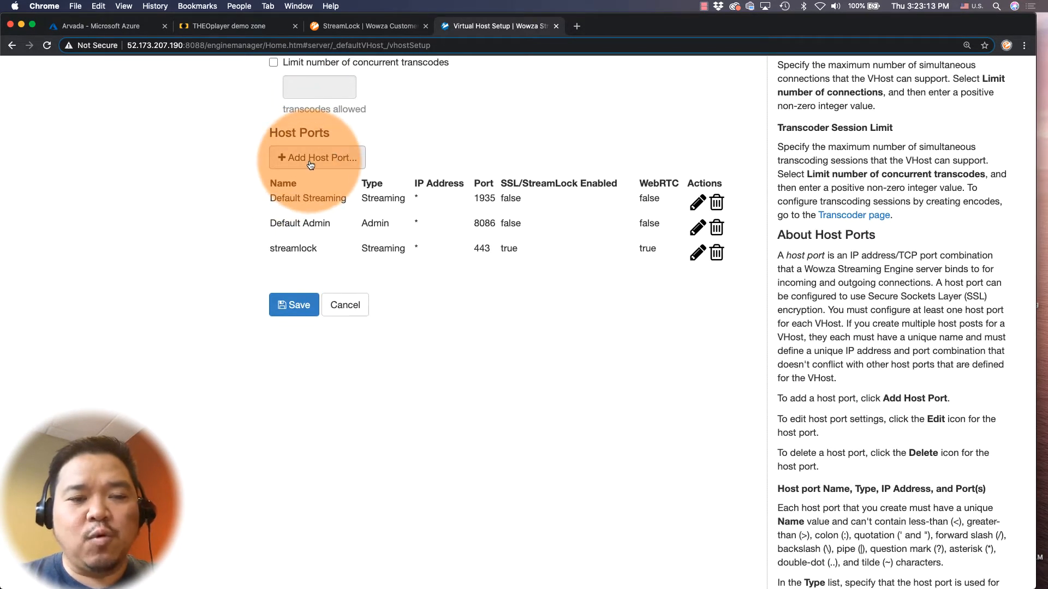
click(697, 253)
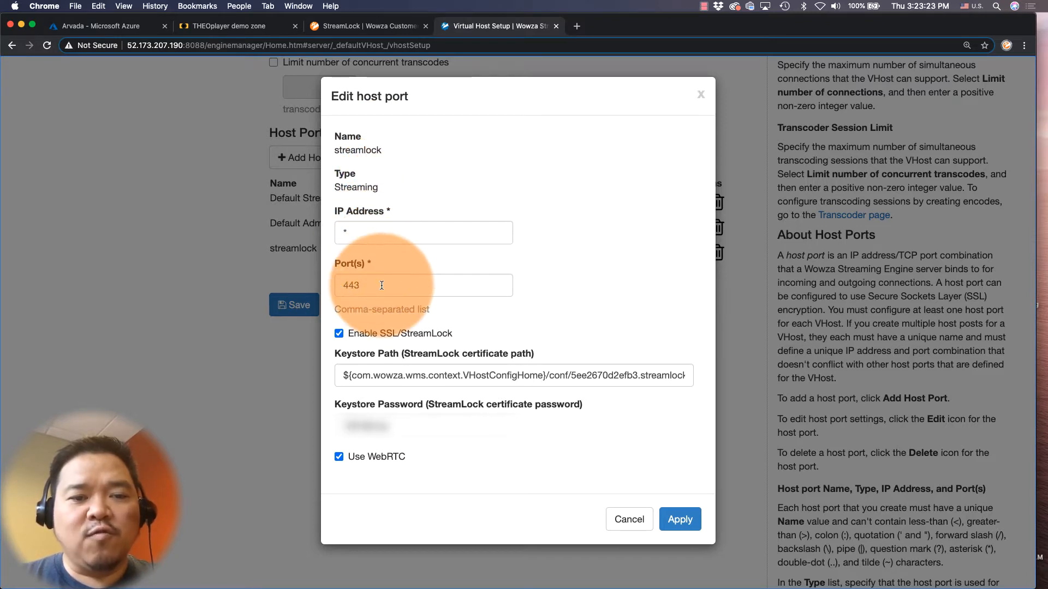
mouse_move(381, 314)
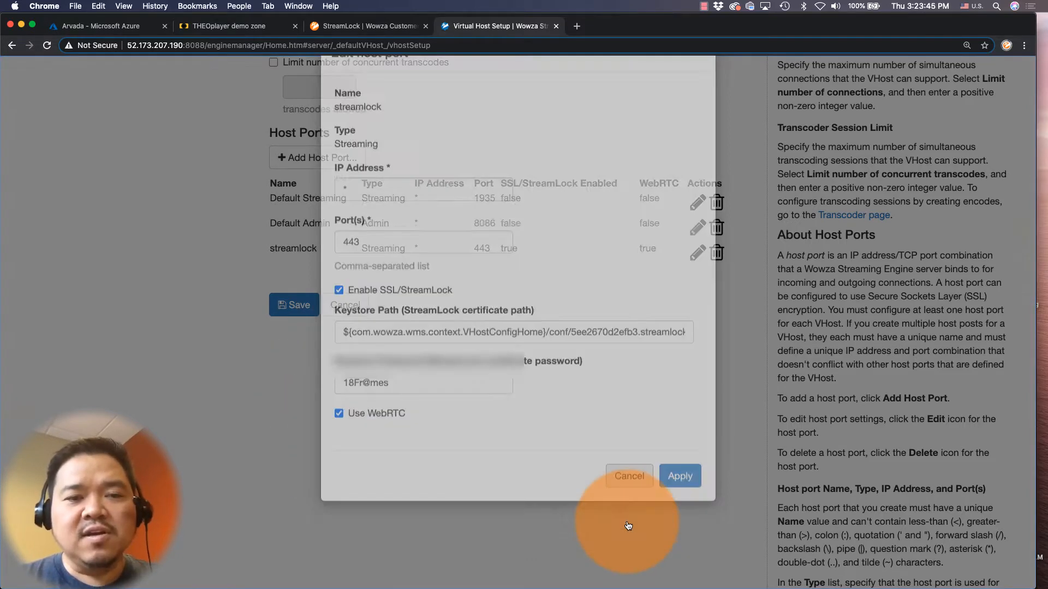
click(679, 476)
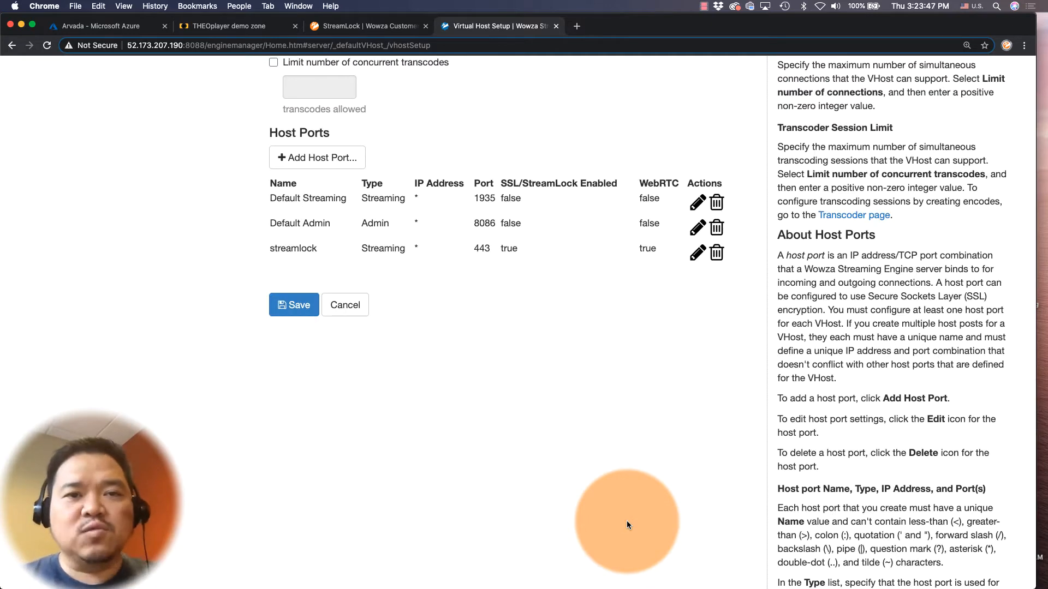
Add a Live single-server application named 'arvada'.
scroll(up, 3)
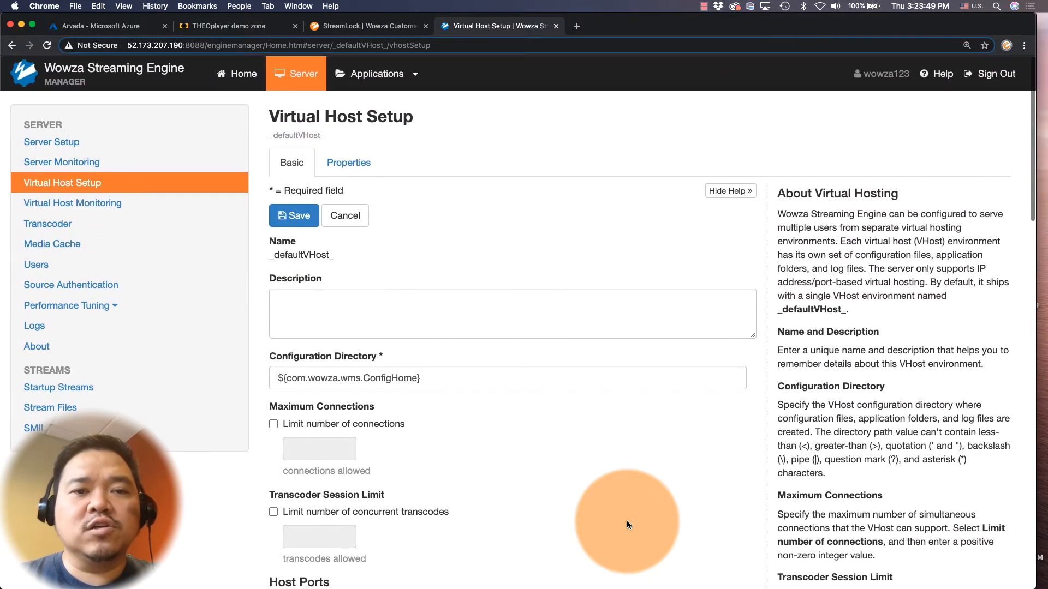
mouse_move(416, 80)
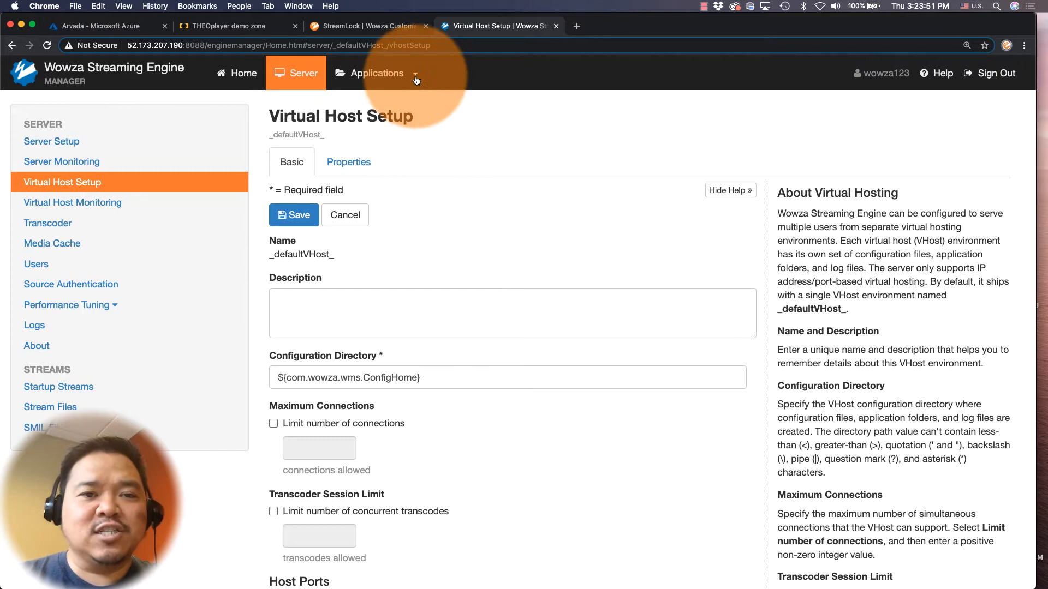
click(377, 73)
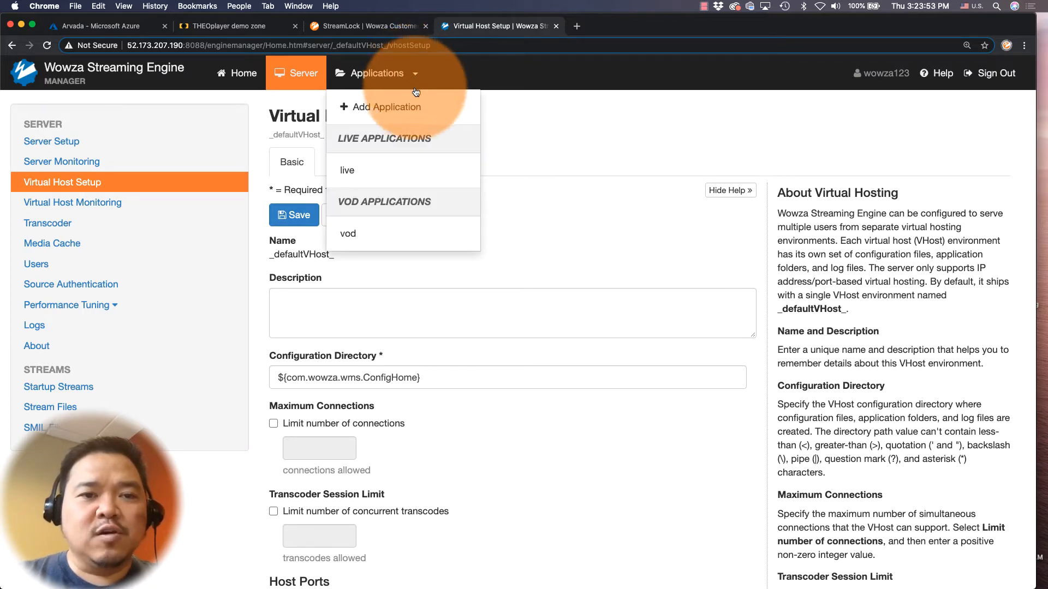
click(386, 107)
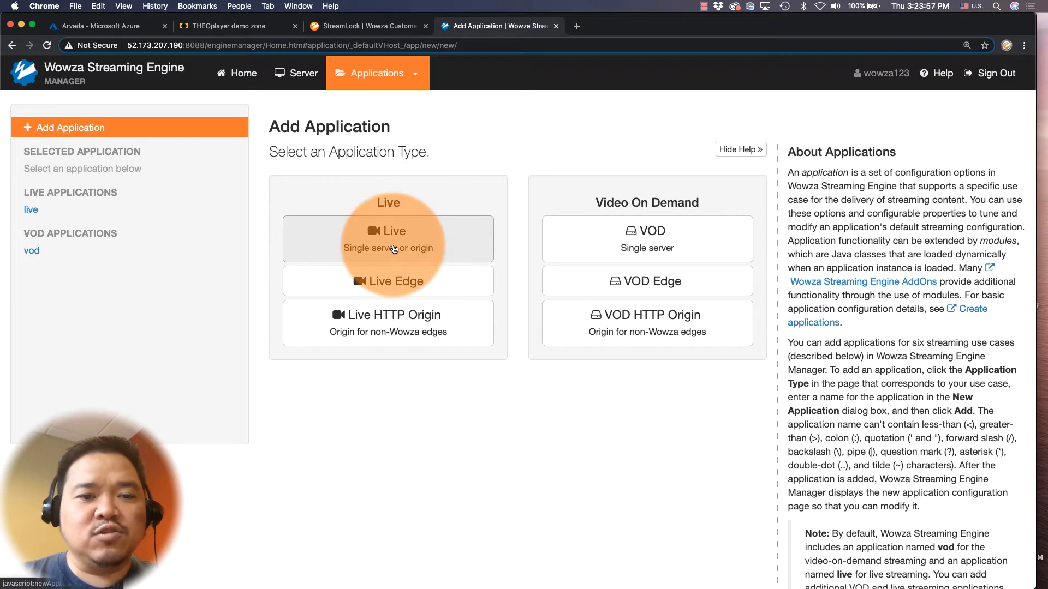
click(388, 239)
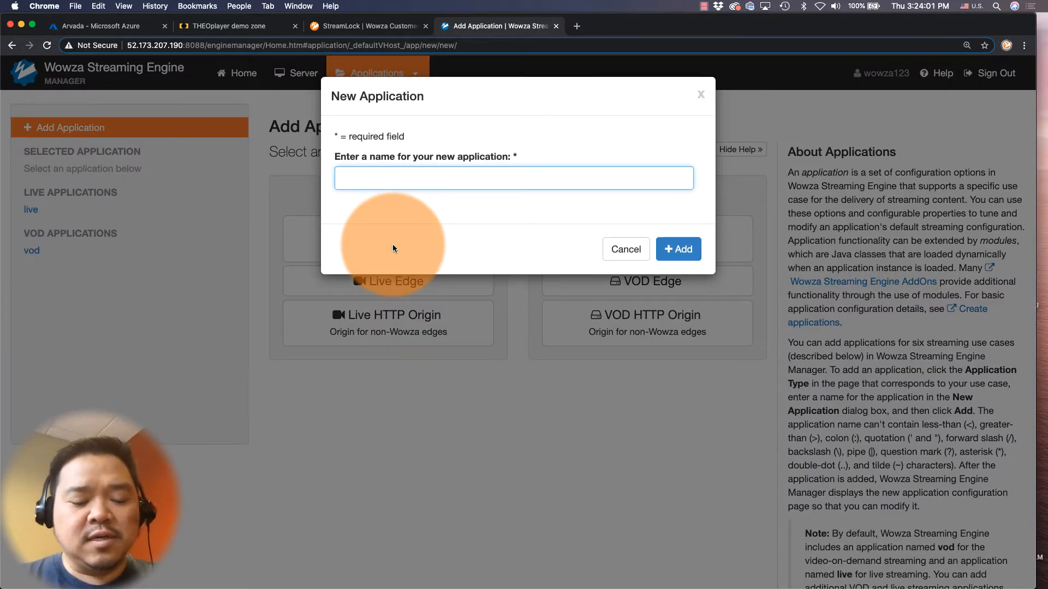
text(av)
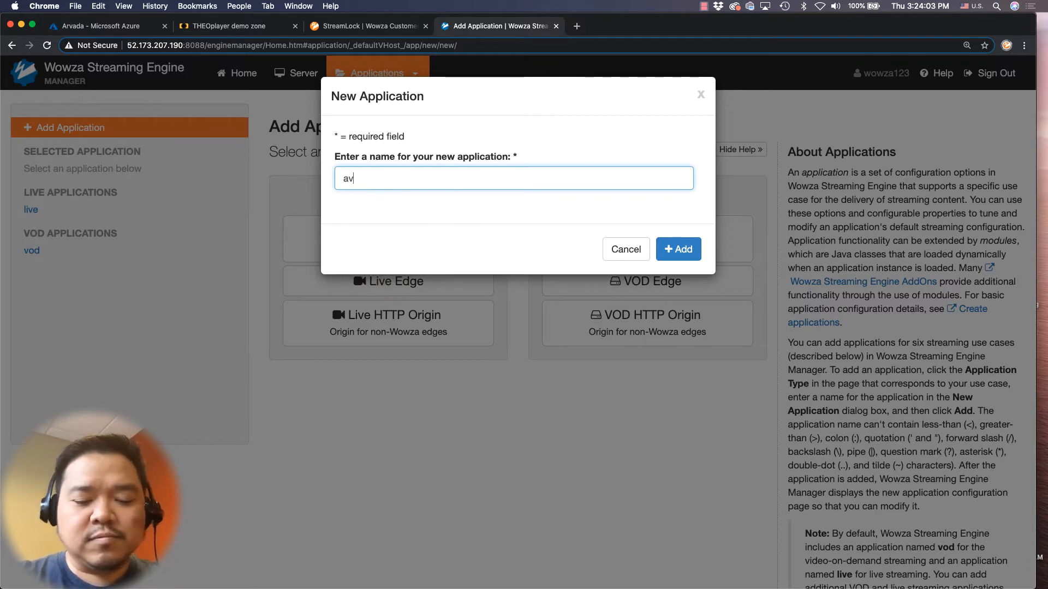
text(rvada)
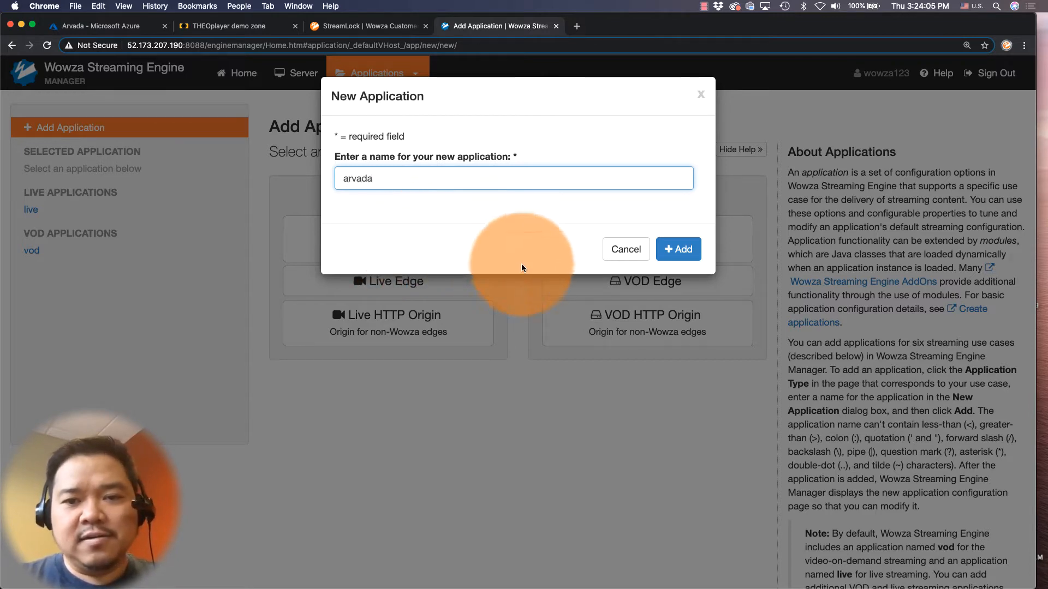
click(677, 249)
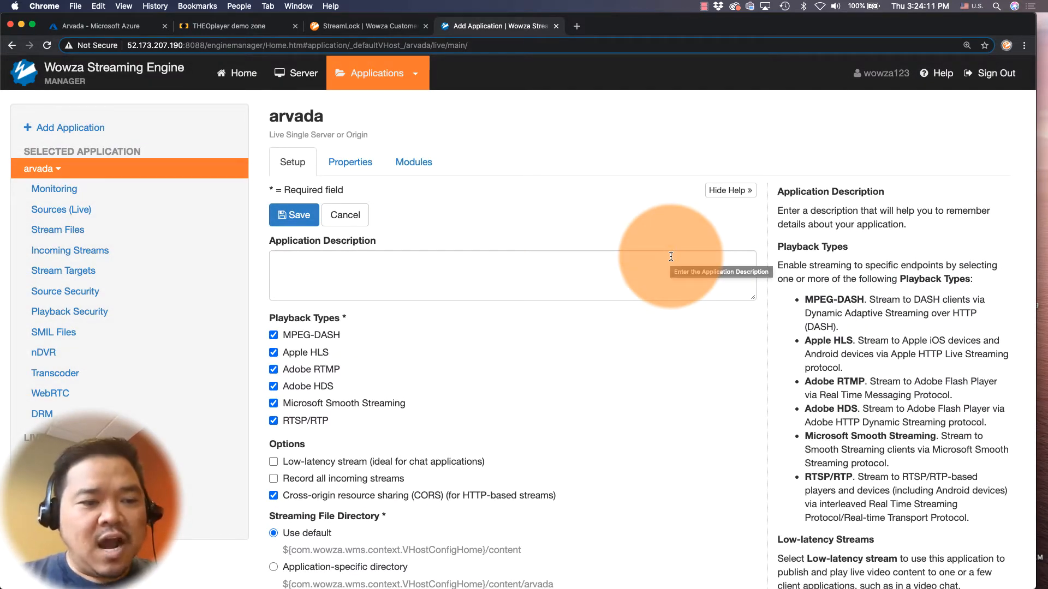
mouse_move(141, 317)
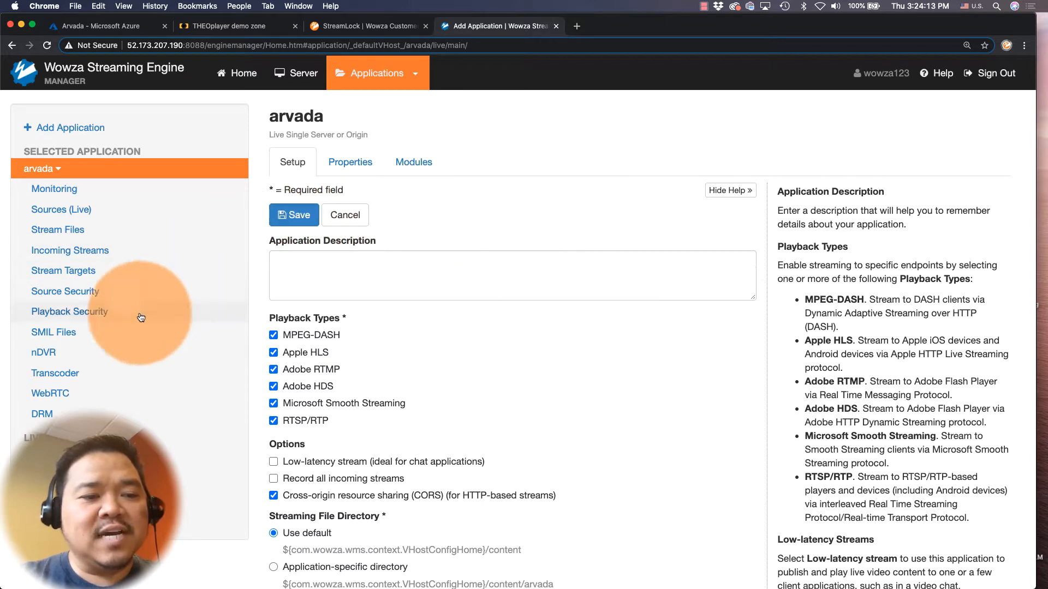
Enable WebRTC publishing and playback for the arvada application.
click(50, 393)
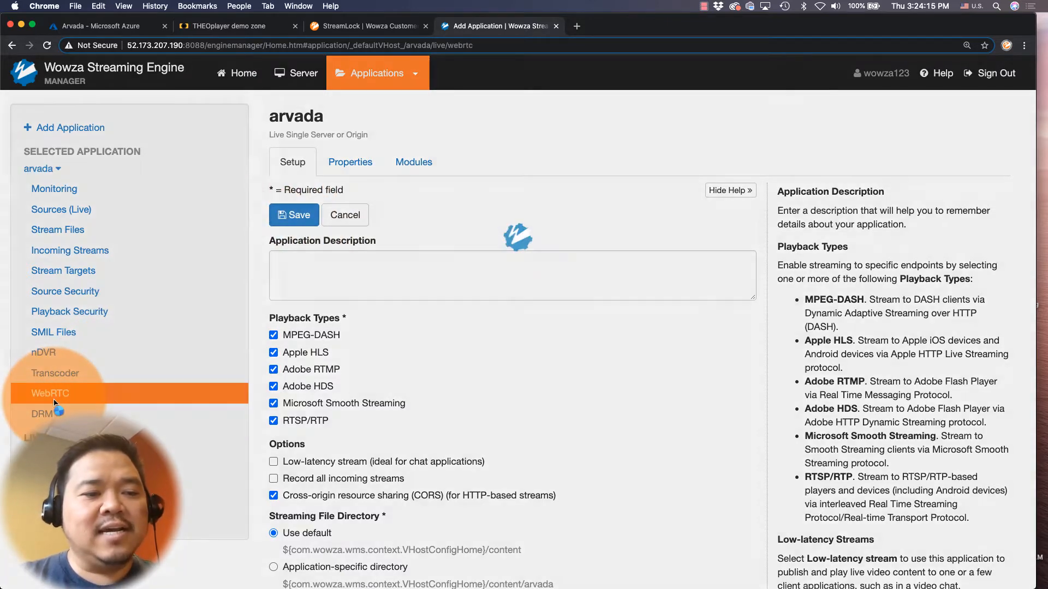
click(50, 393)
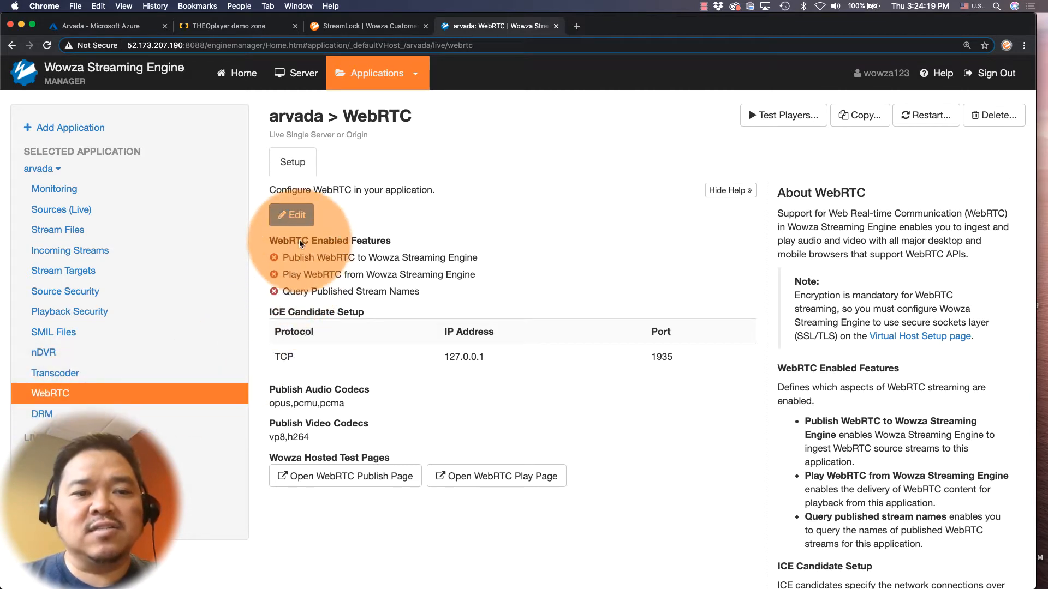
click(291, 215)
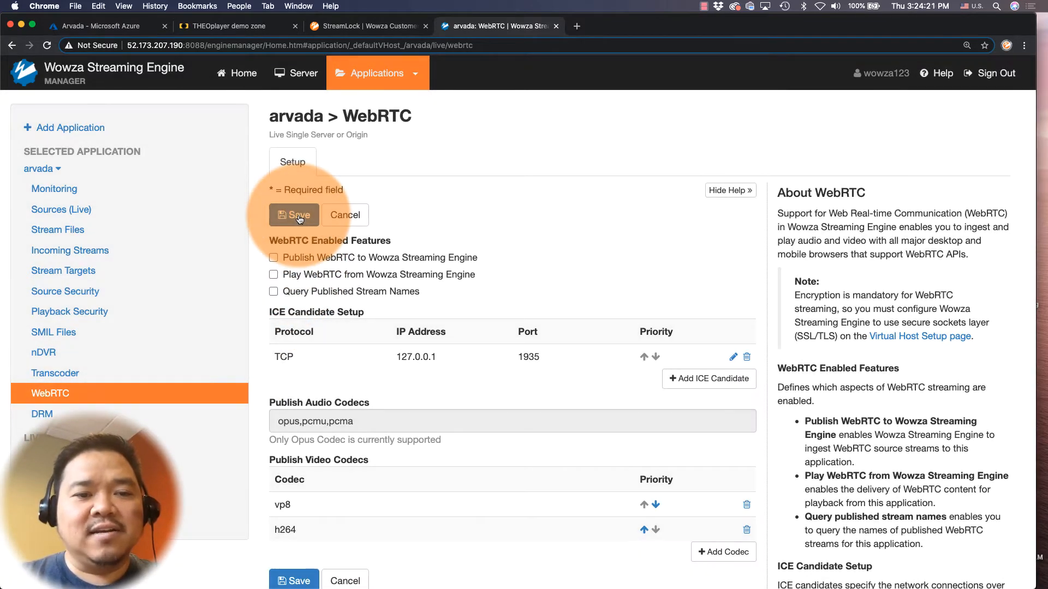
click(273, 257)
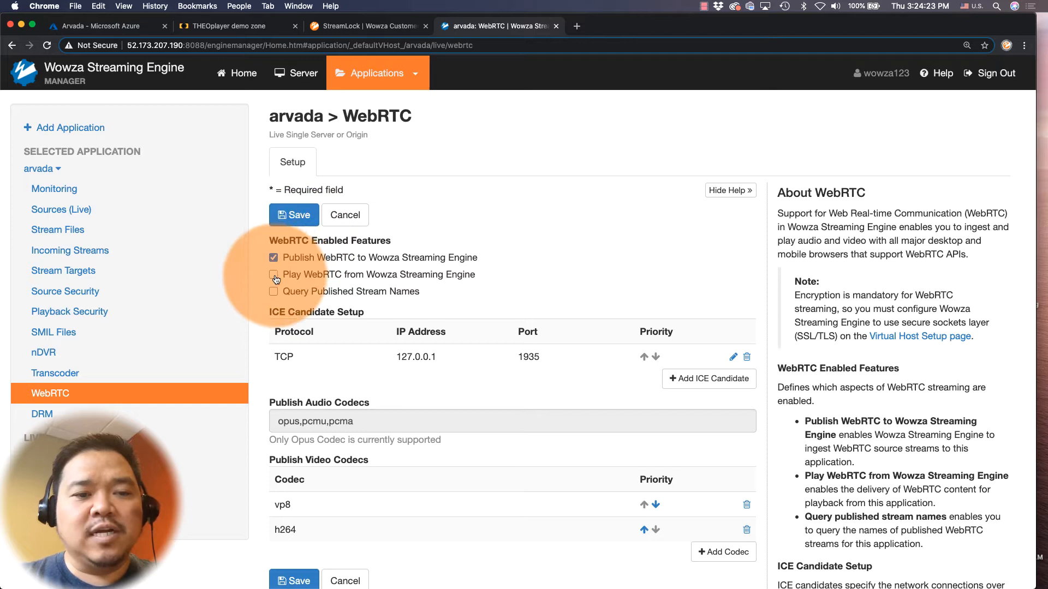
click(273, 291)
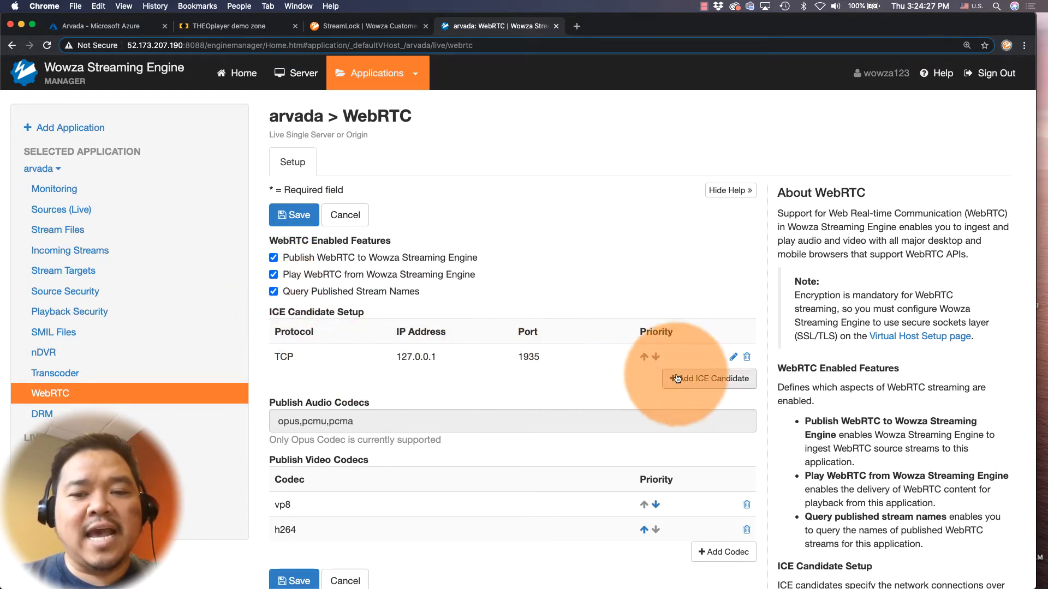
Add a UDP ICE candidate at 52.173.207.190, set the TCP one to that IP, and prioritise UDP.
click(708, 379)
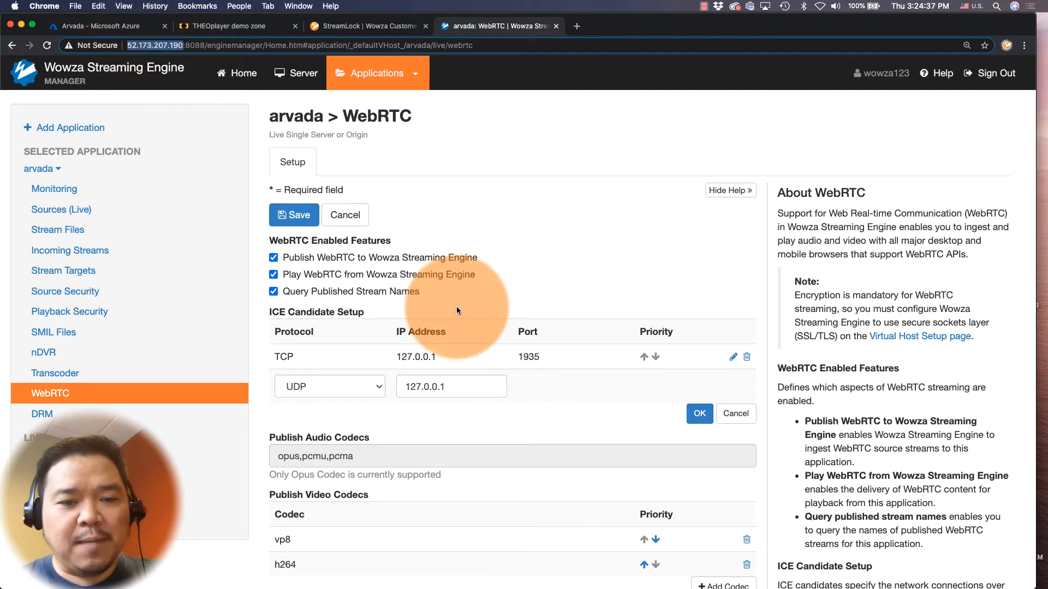
text(http://52.173.207.190/)
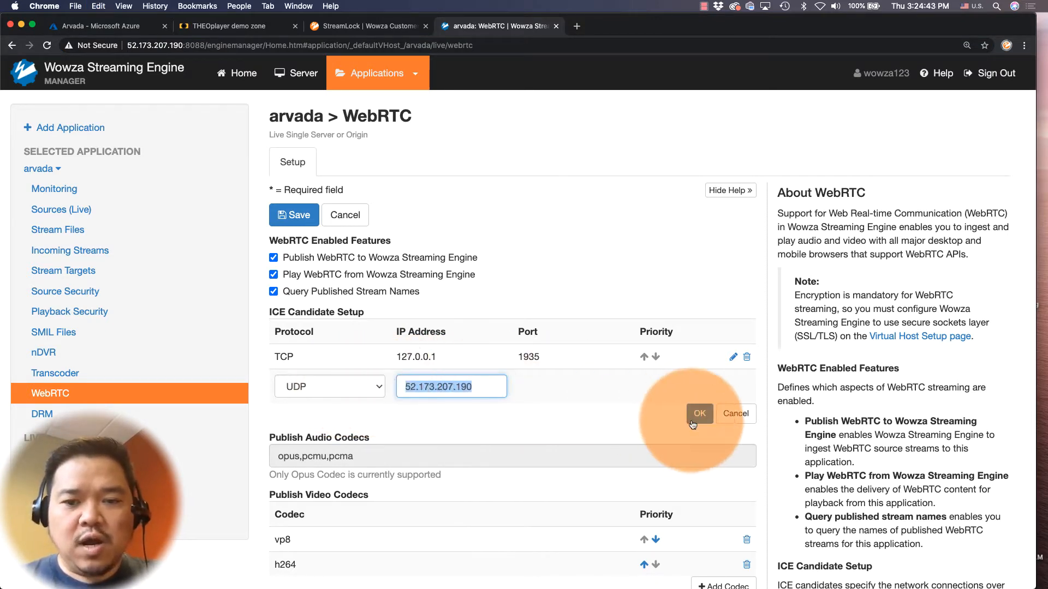
click(699, 413)
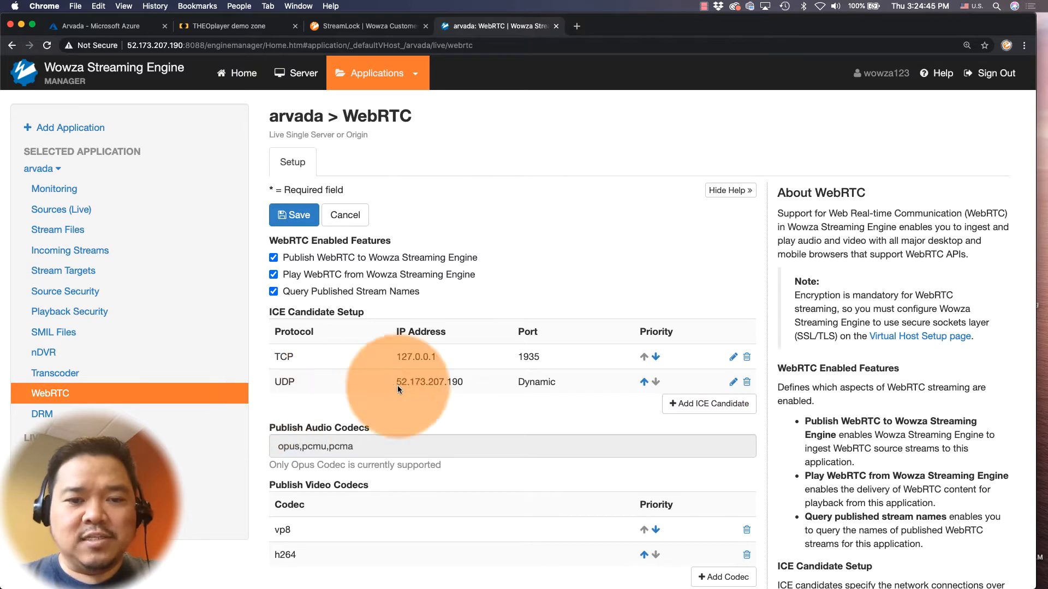
click(732, 357)
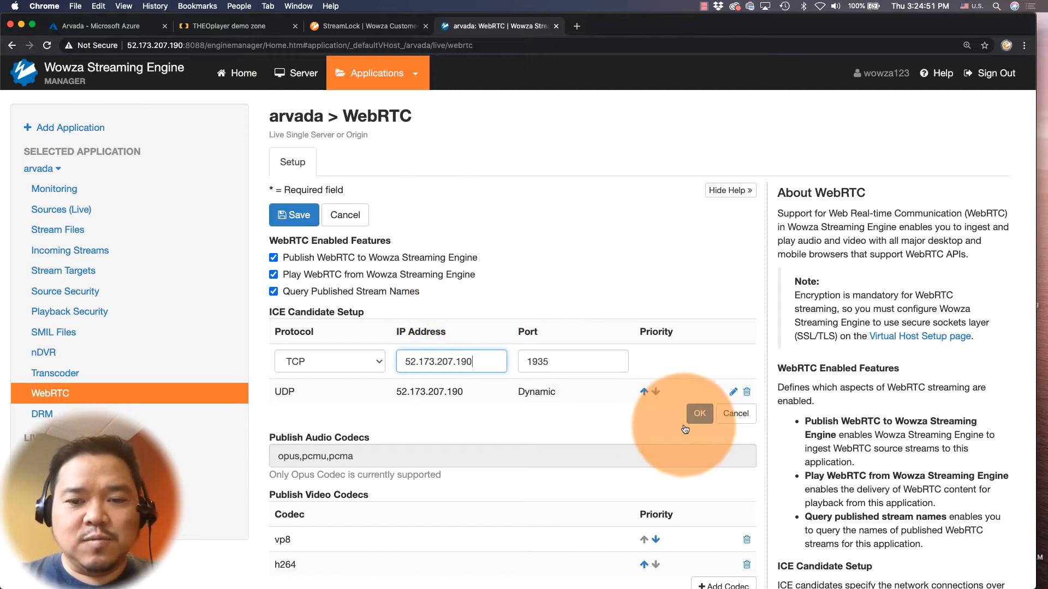
click(699, 413)
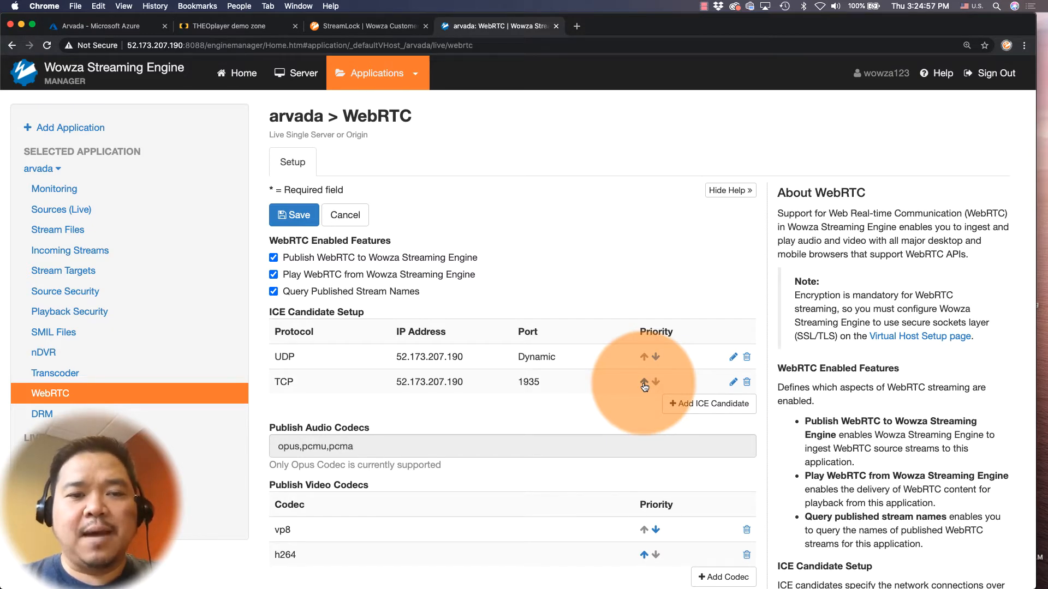
click(293, 214)
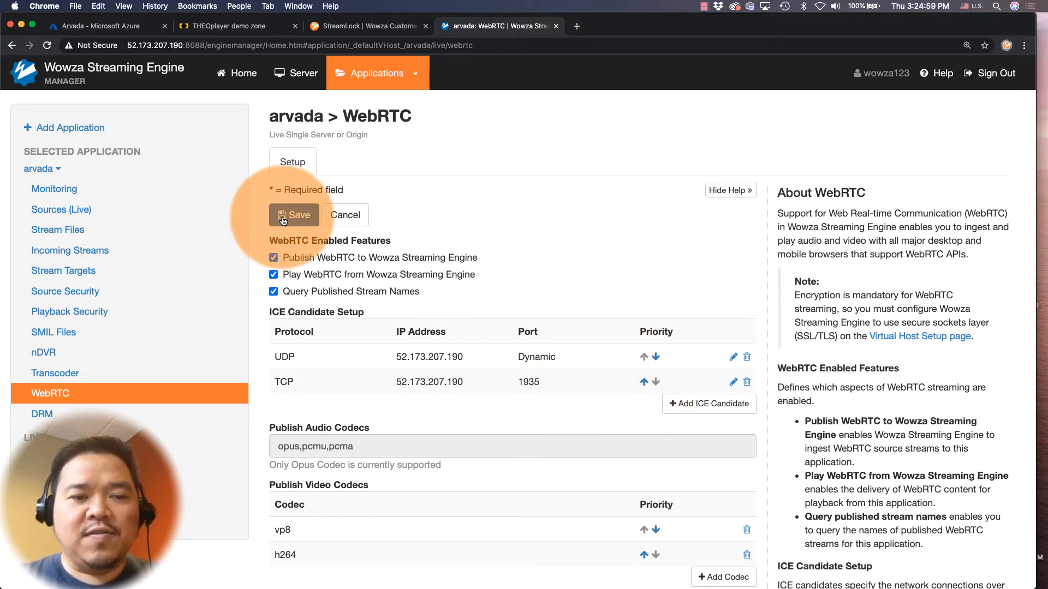
Save arvada's WebRTC configuration and confirm the application restart.
click(294, 215)
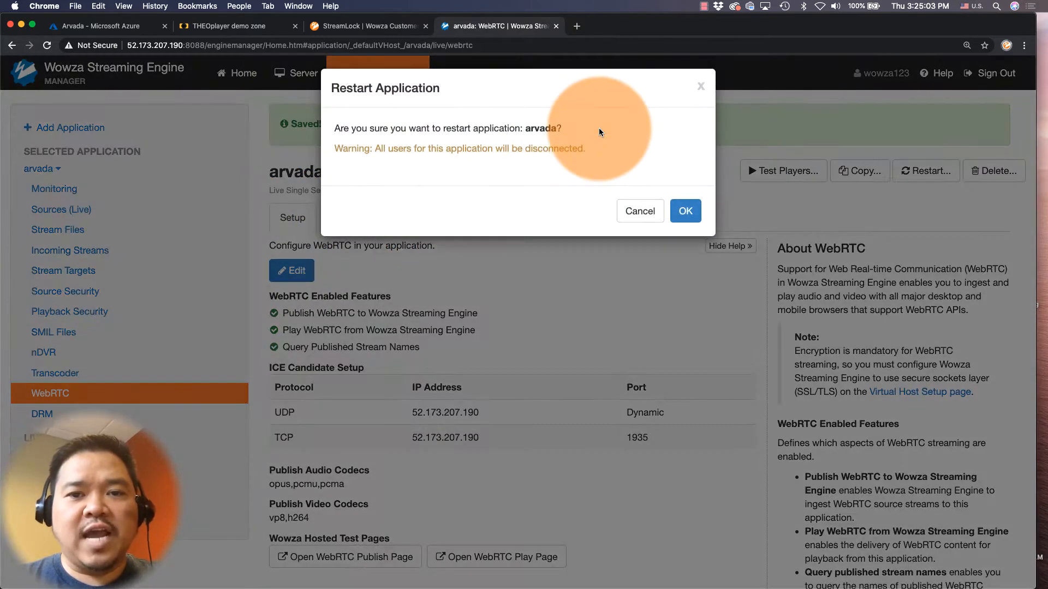
click(685, 211)
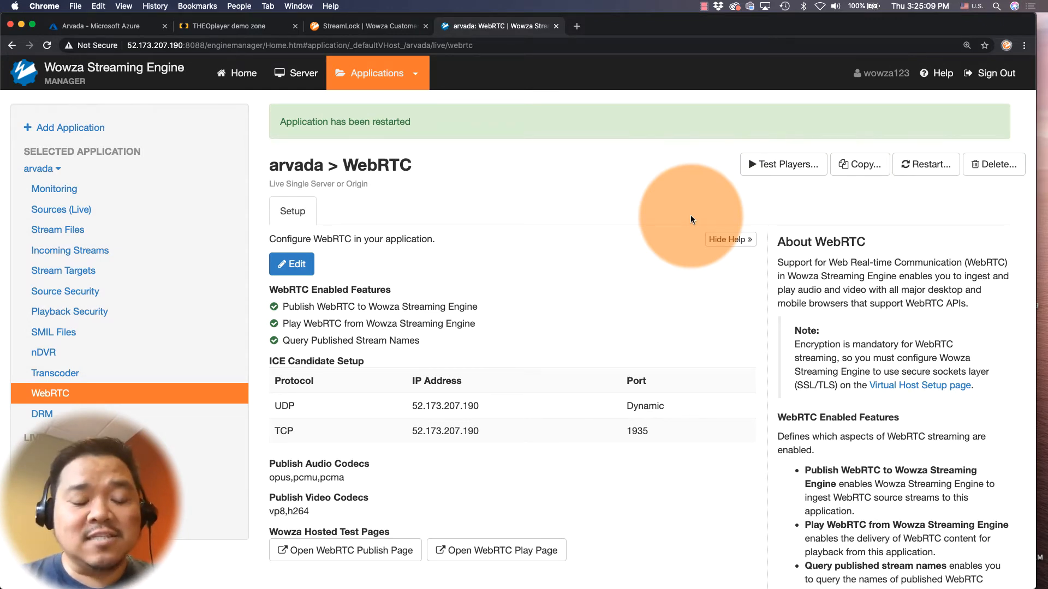
scroll(down, 3)
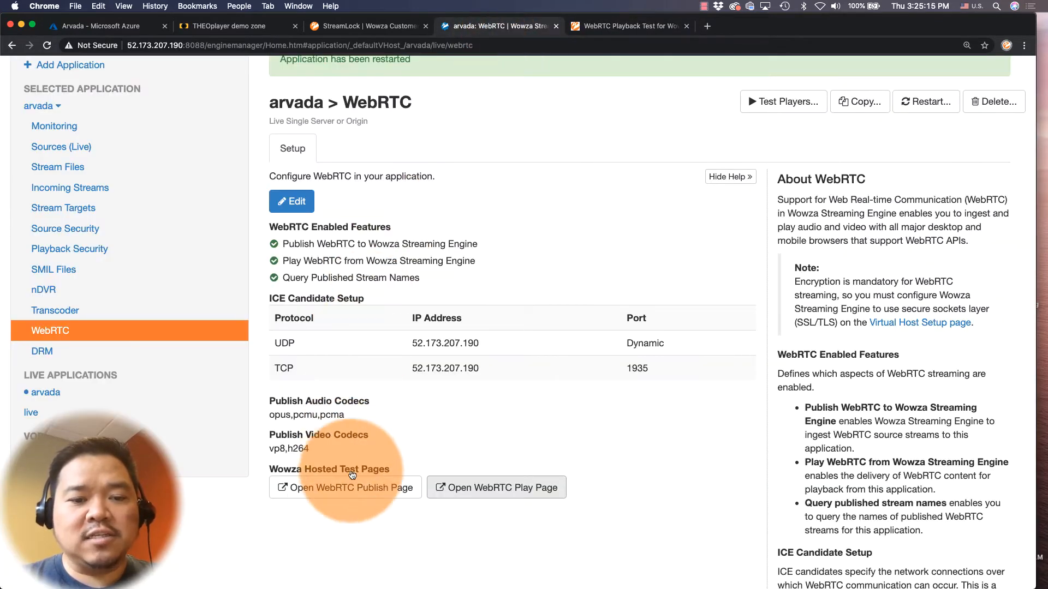
Open the WebRTC publish test page after checking the StreamLock hostname in the portal tab.
click(345, 487)
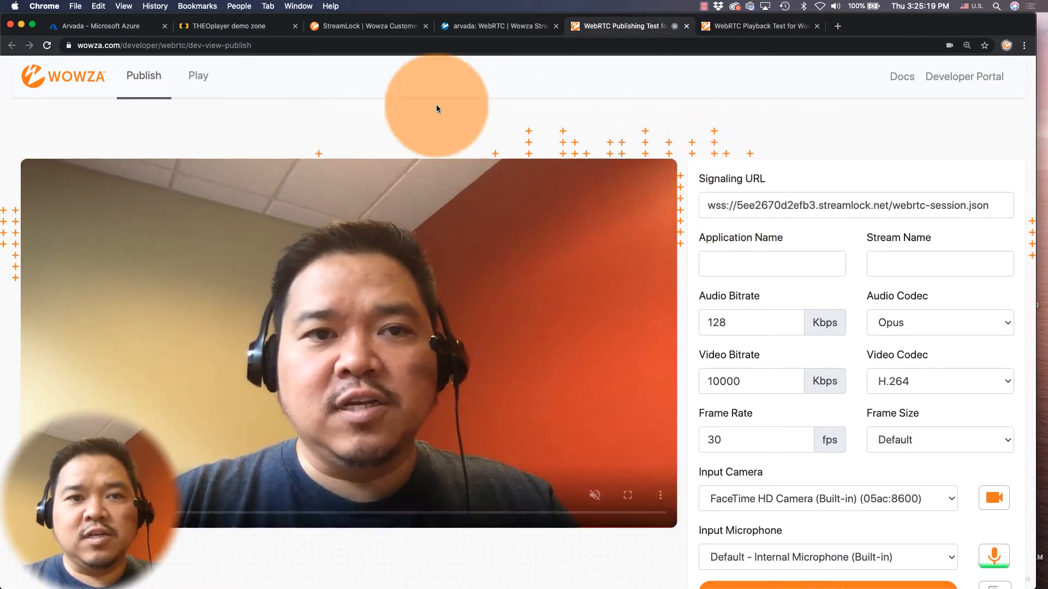
click(368, 27)
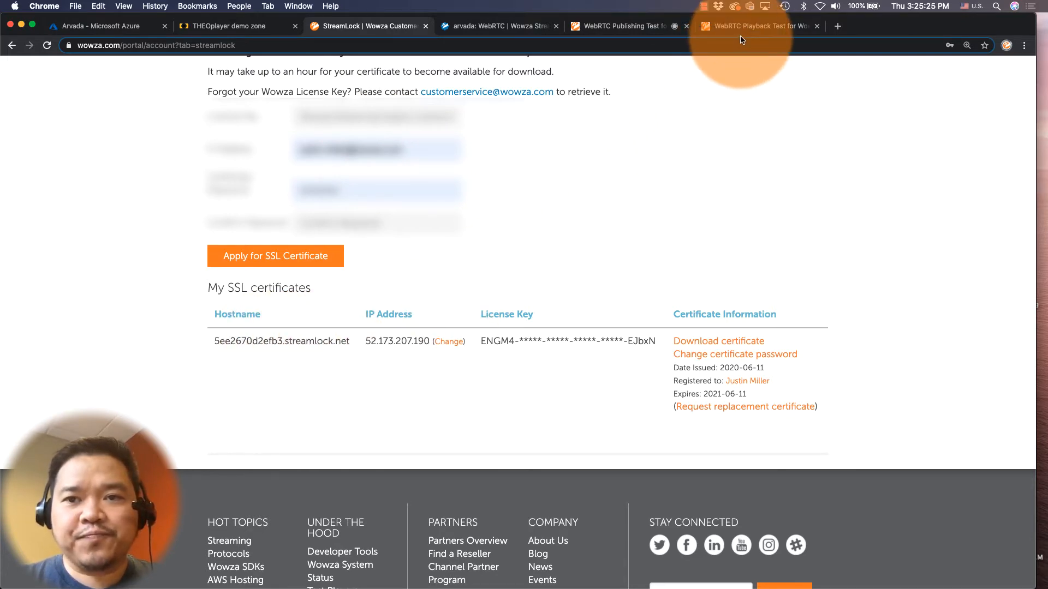
click(619, 26)
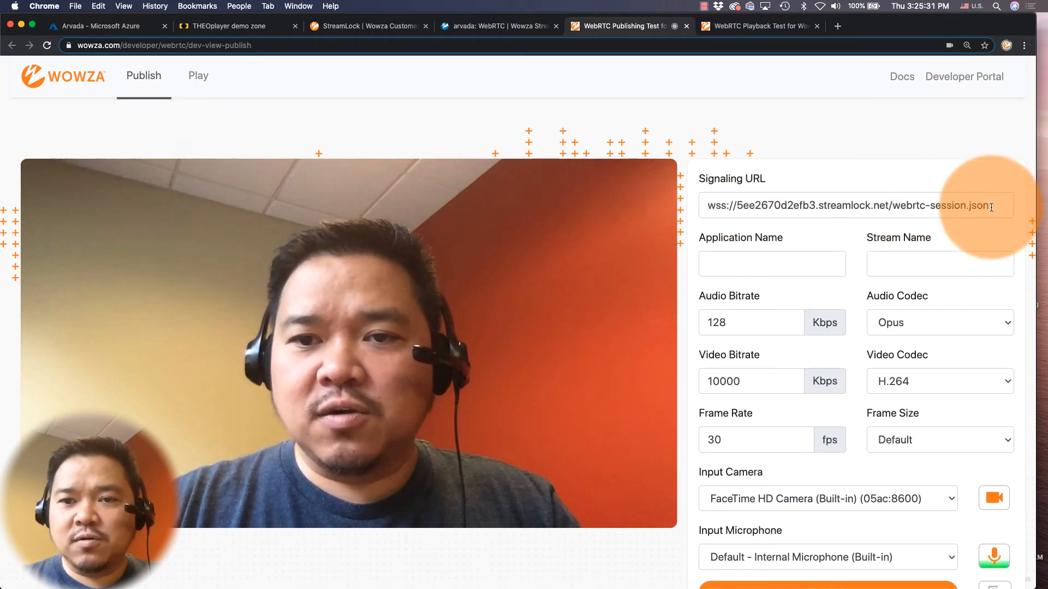
click(771, 263)
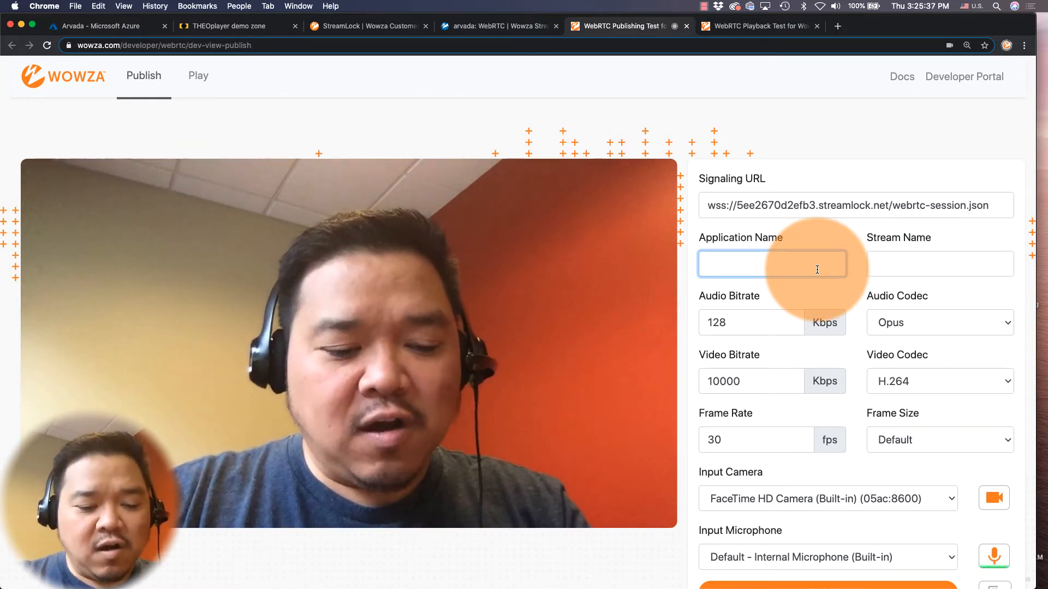
Publish the camera to application 'arvada' as stream 'golden', then return to the Manager.
text(ar)
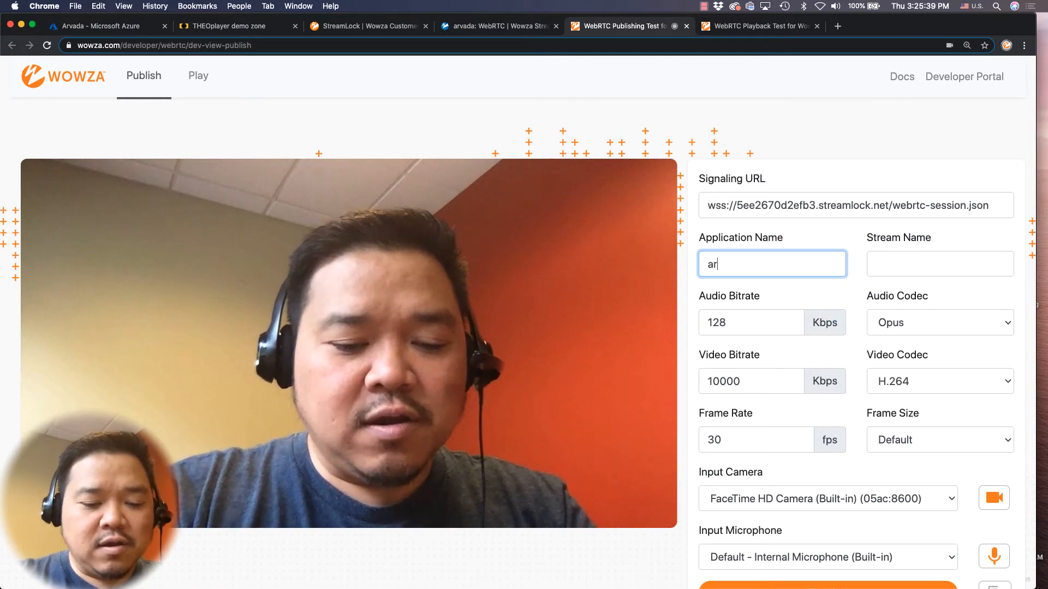
click(939, 263)
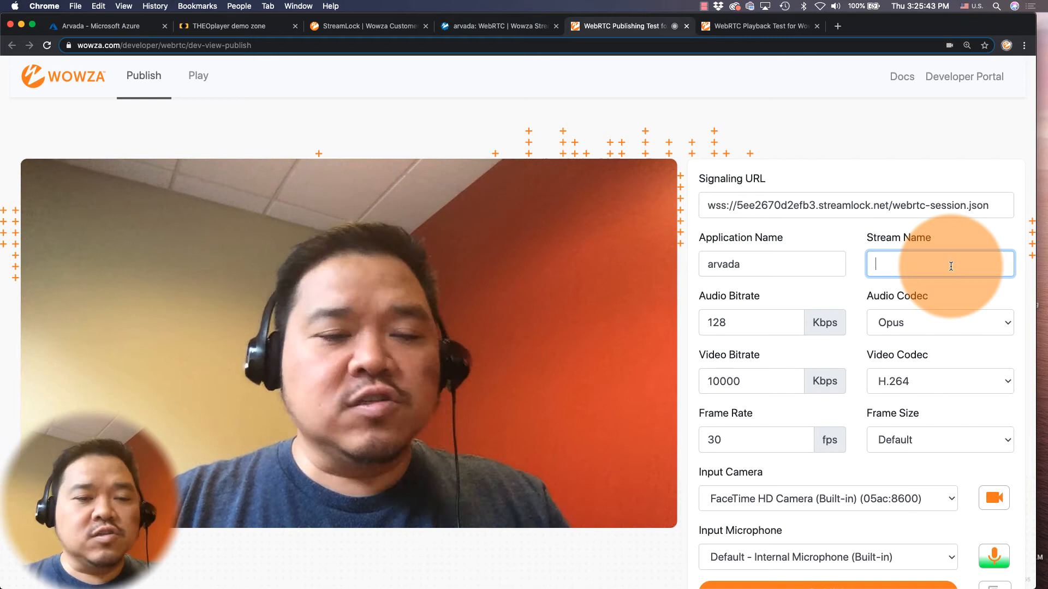
text(g)
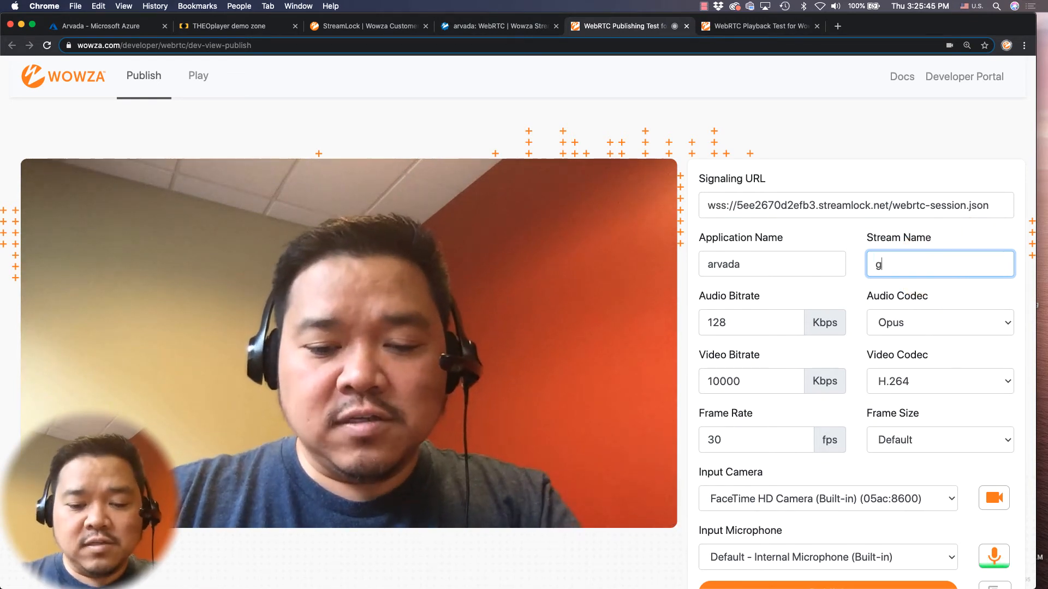
text(olden)
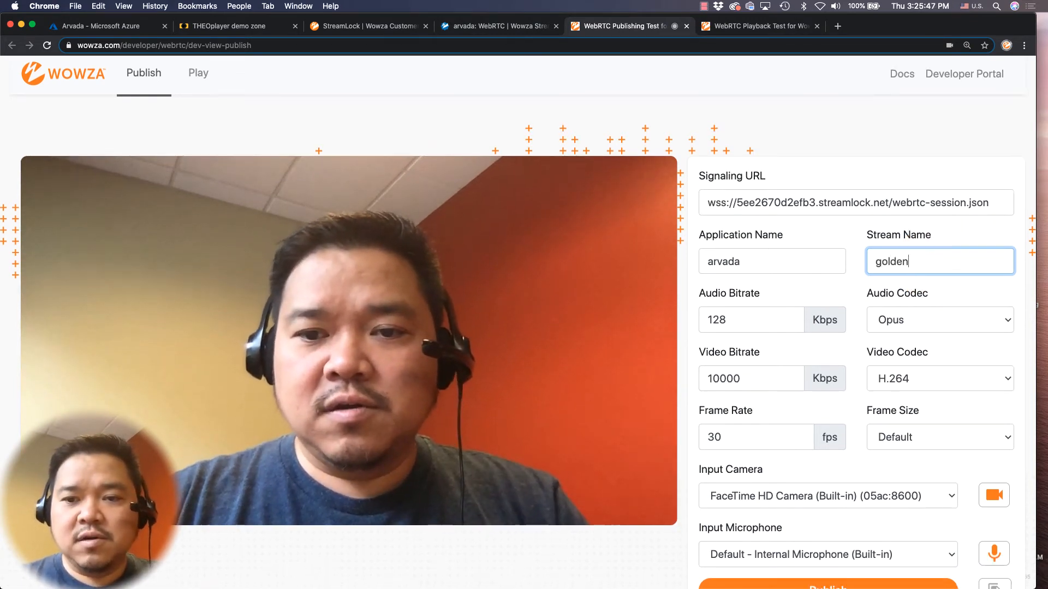
scroll(down, 3)
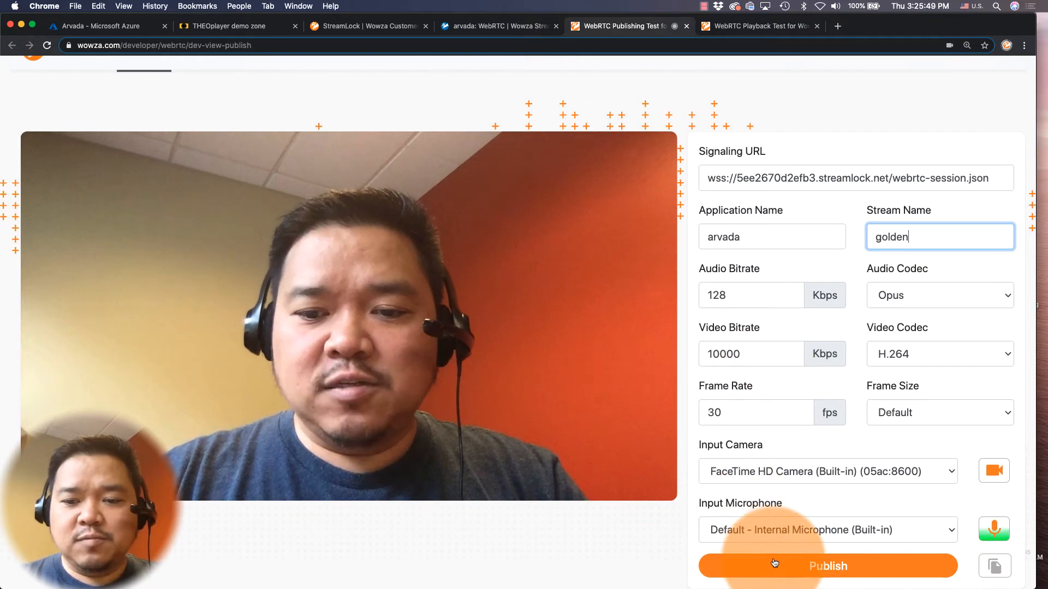
click(828, 566)
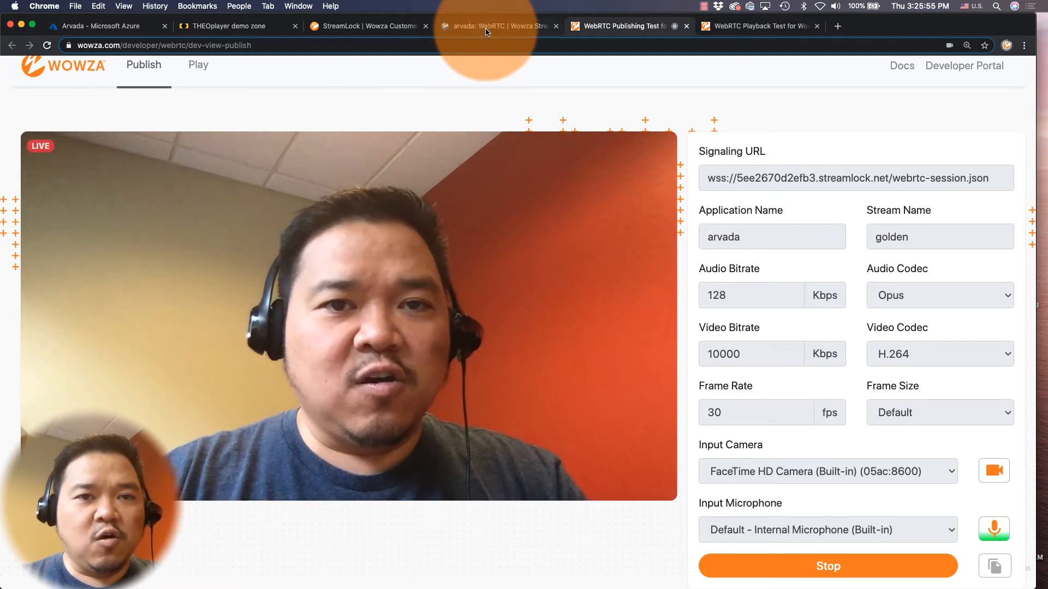
click(498, 27)
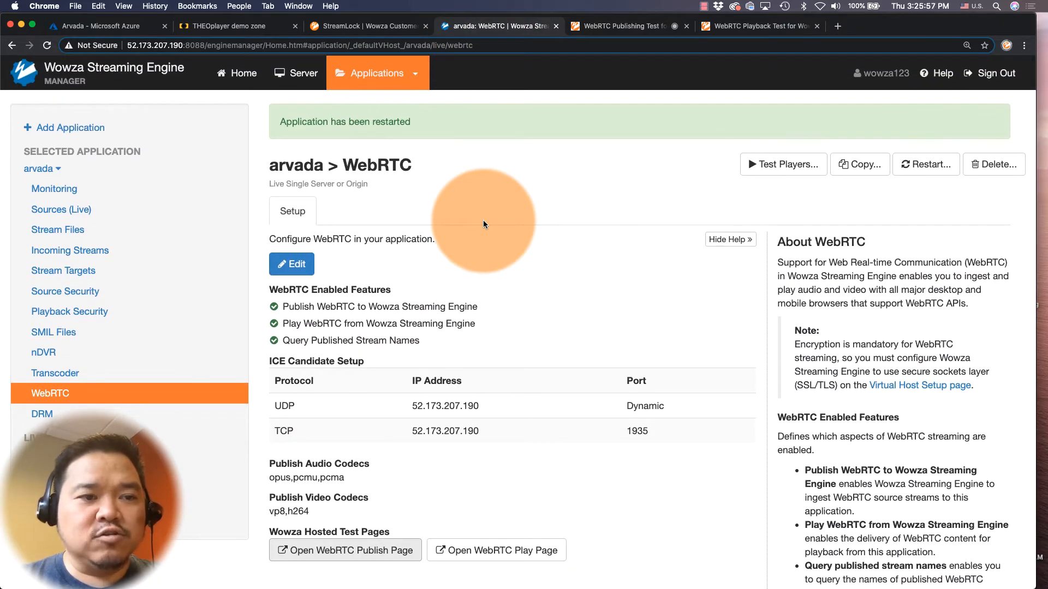
Confirm 'golden' is active in arvada's Incoming Streams and switch to the WebRTC playback test page.
click(70, 250)
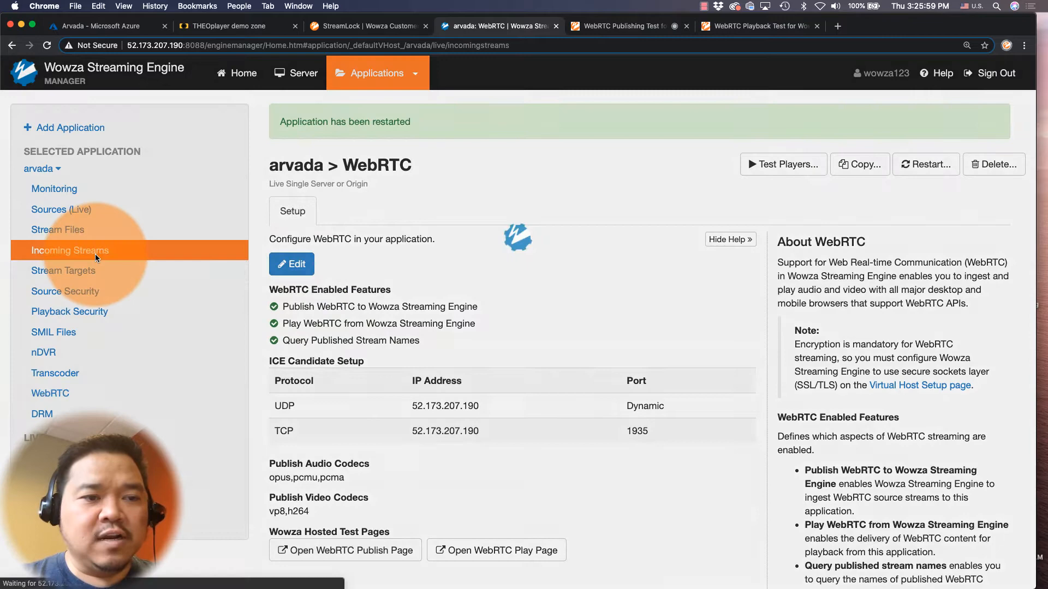
click(69, 251)
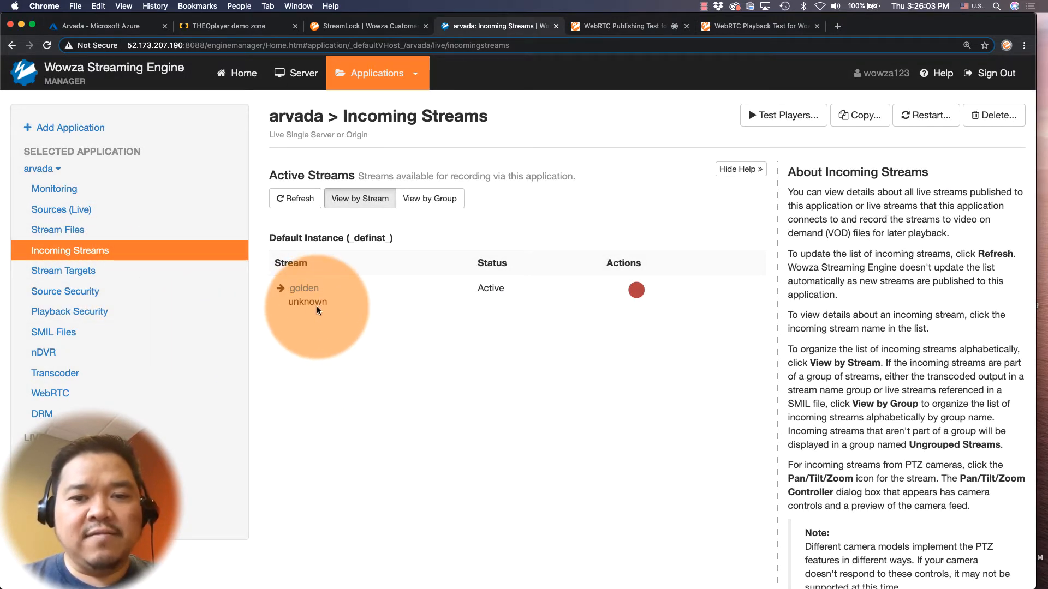
mouse_move(483, 295)
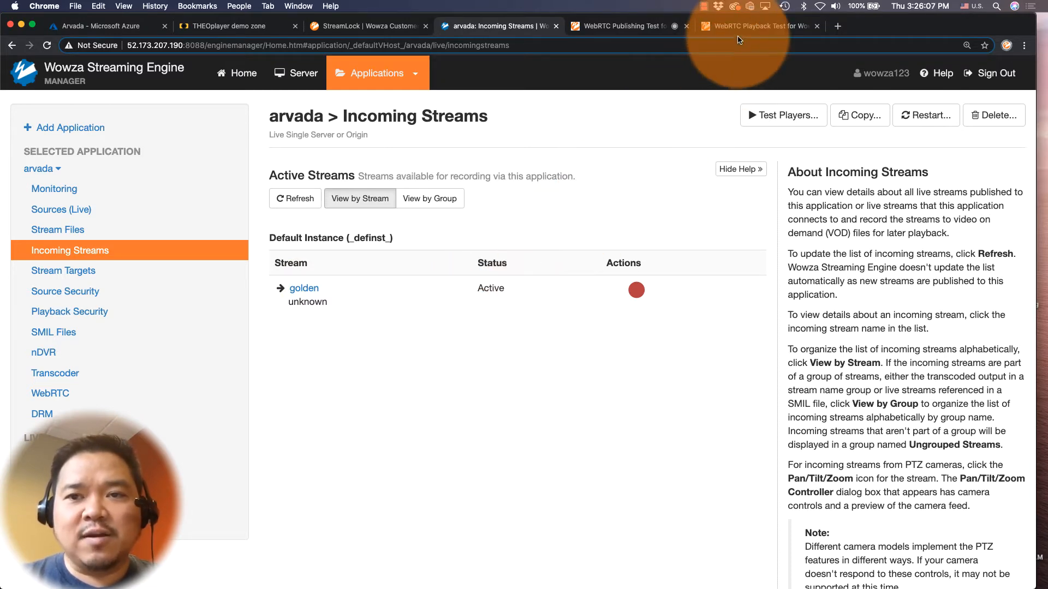
click(755, 25)
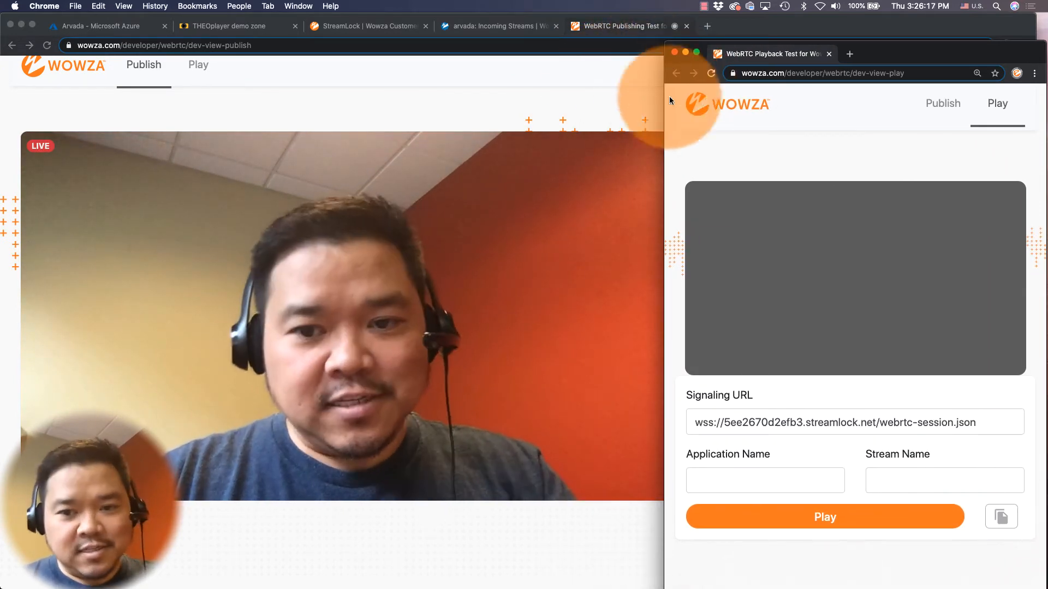
Play stream 'golden' from application 'arvada' on the playback test page, then close the window.
click(765, 480)
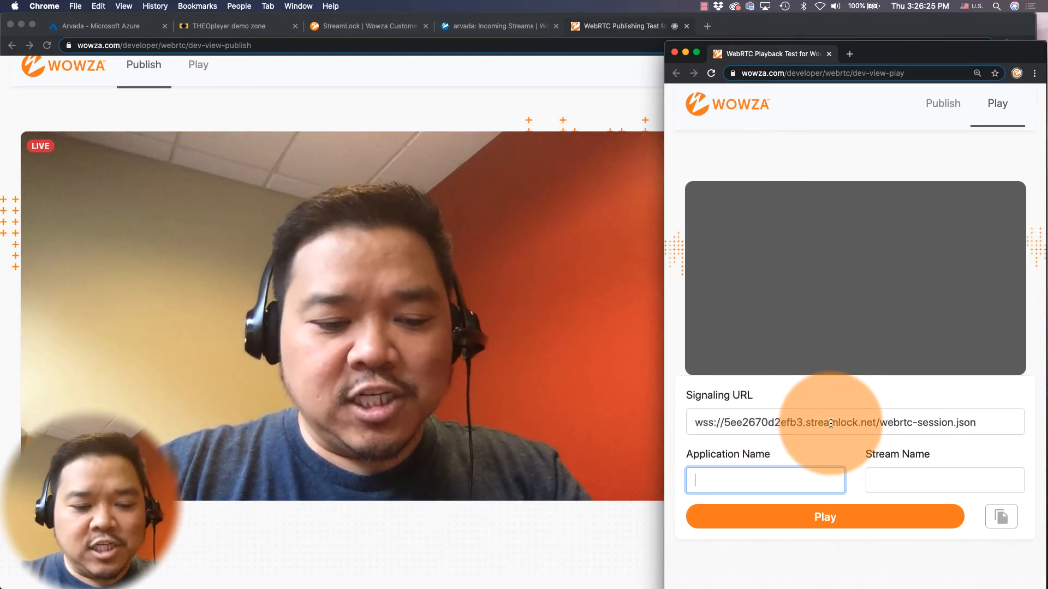
text(arvada)
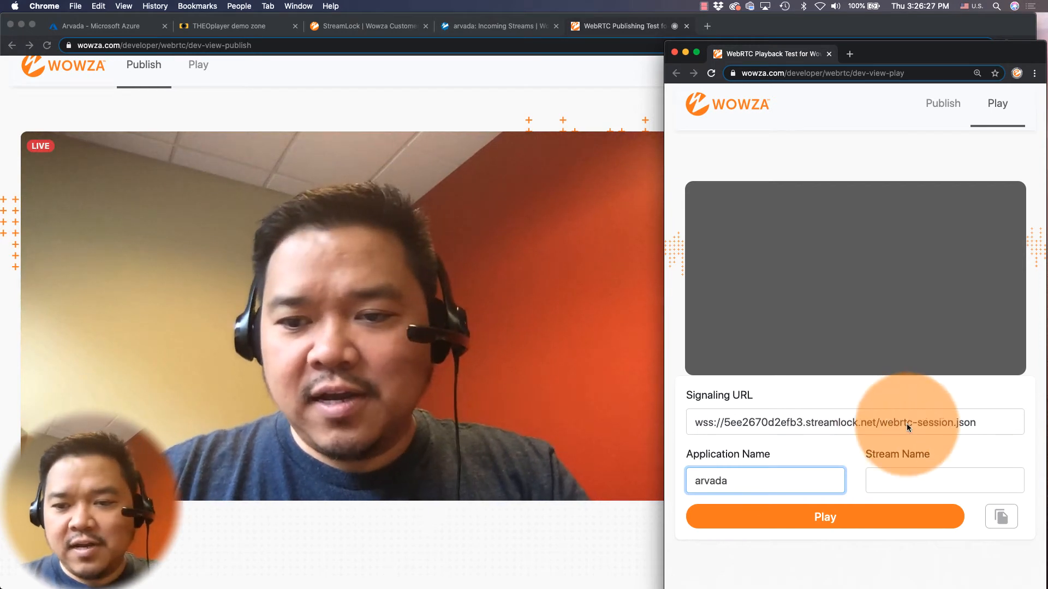
click(944, 480)
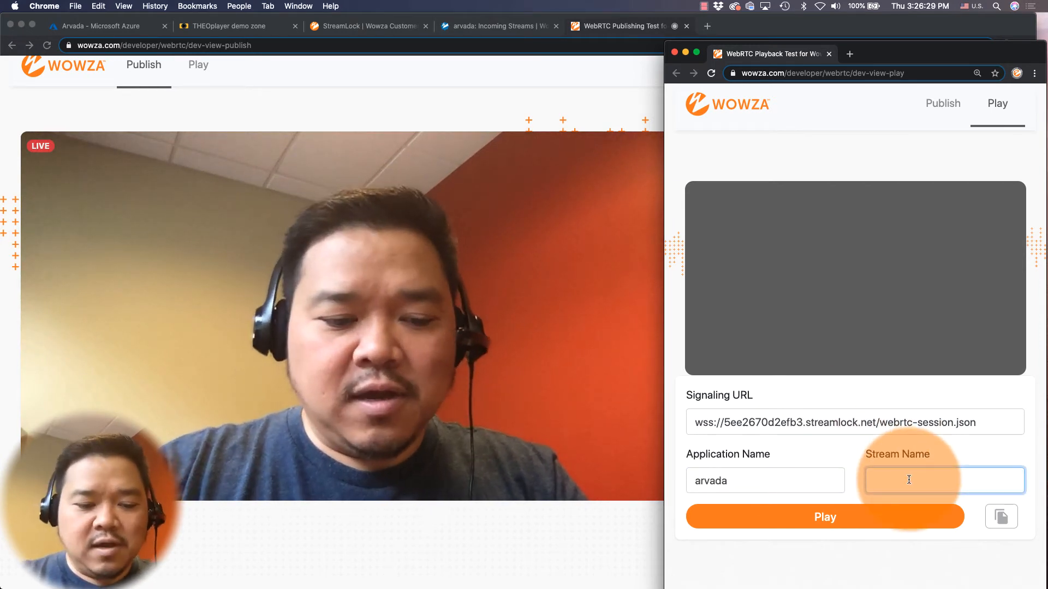
text(golden)
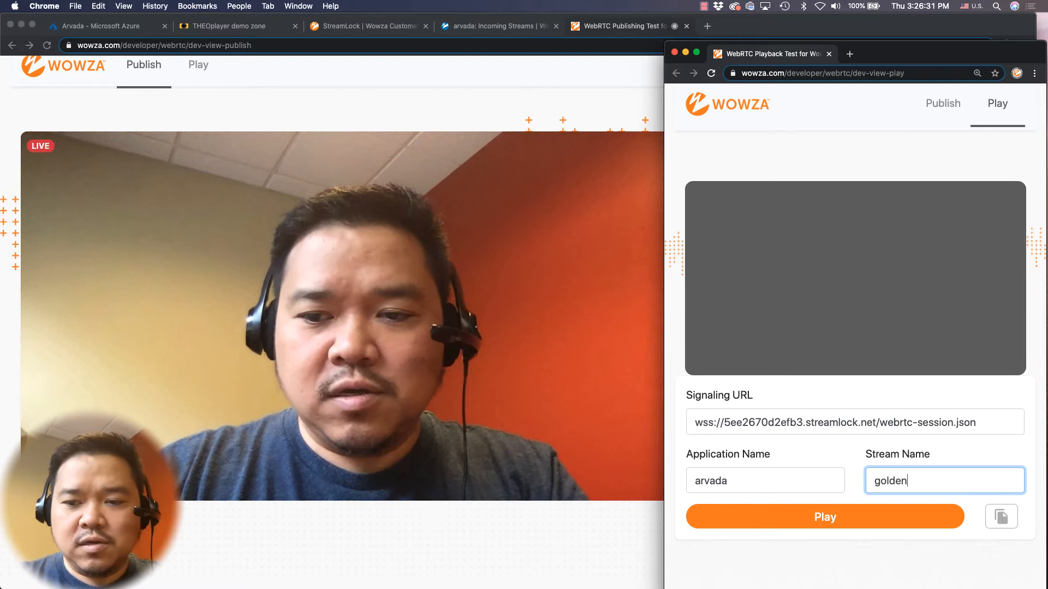
click(824, 517)
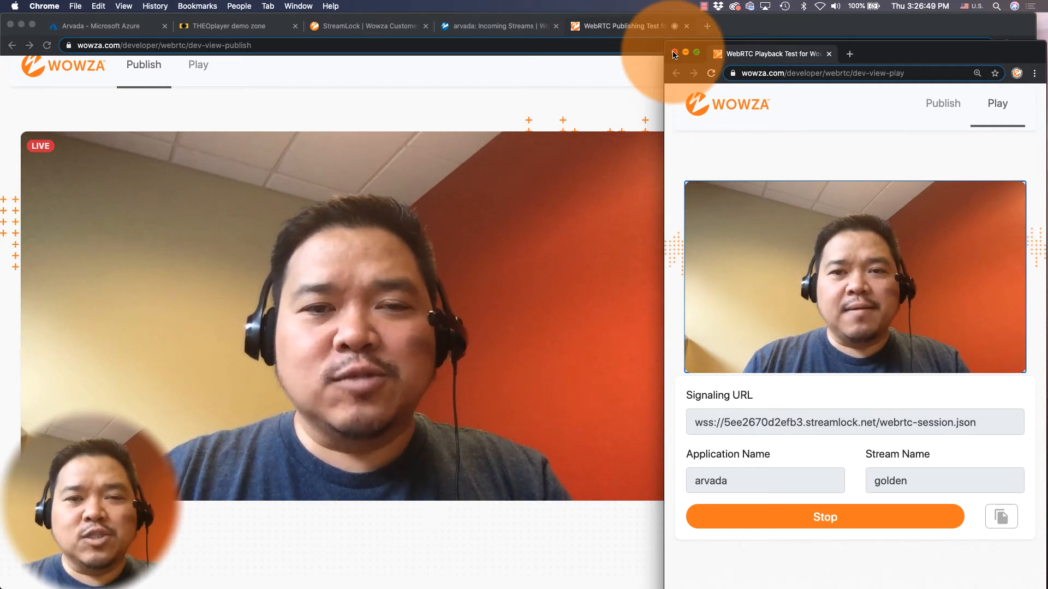
click(674, 53)
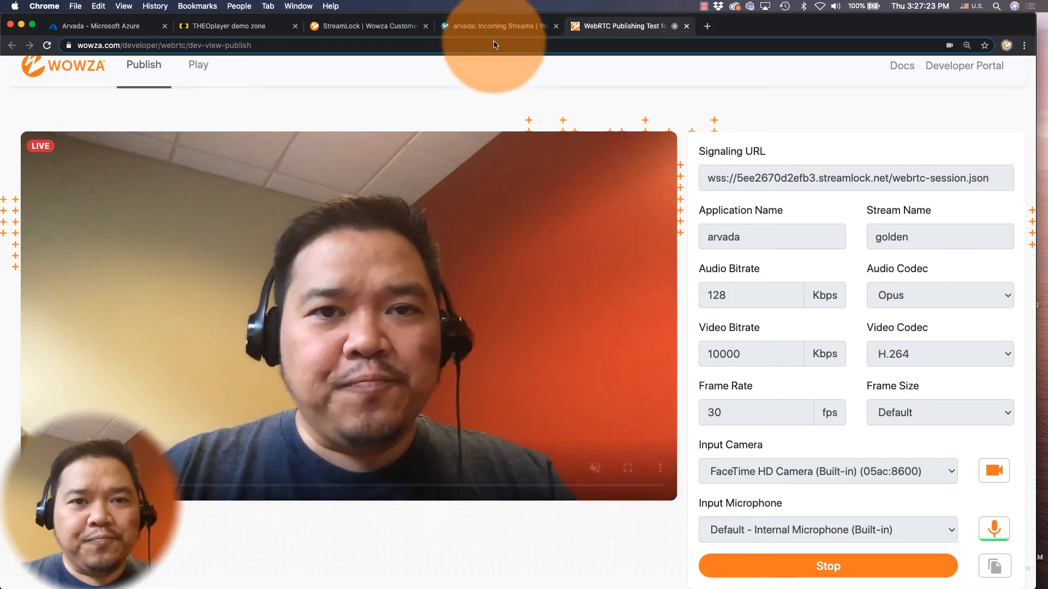
Open arvada's Transcoder page, review the Audio Only (Default) template's aac preset, and return.
click(494, 26)
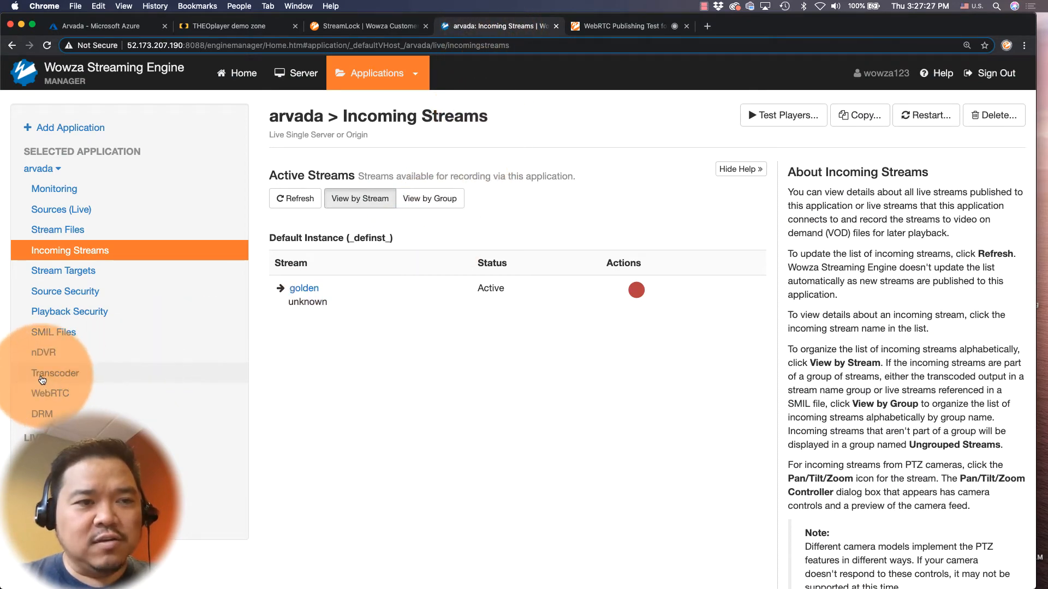
click(56, 372)
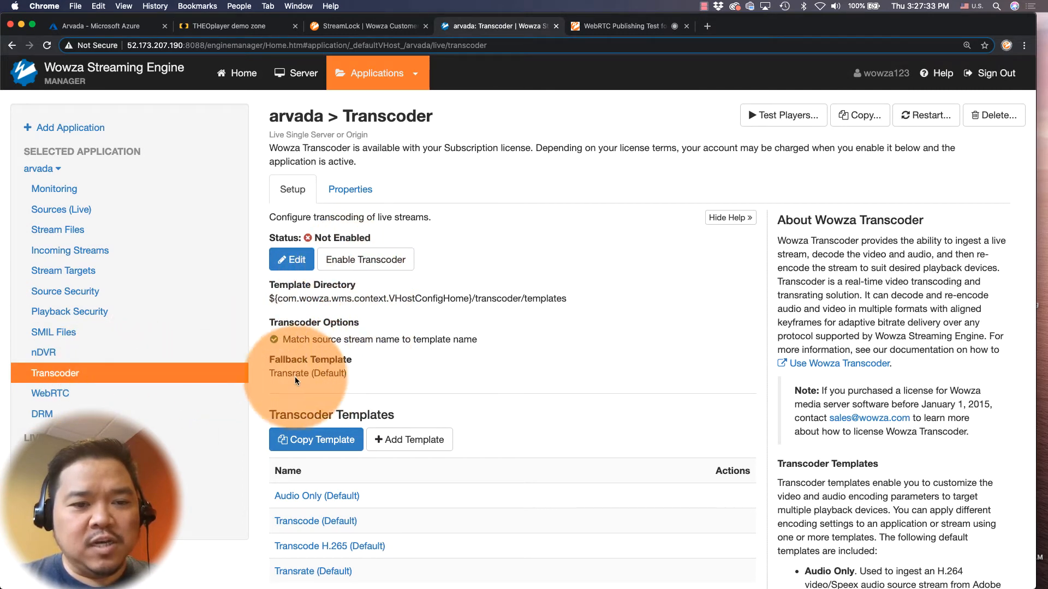
scroll(down, 3)
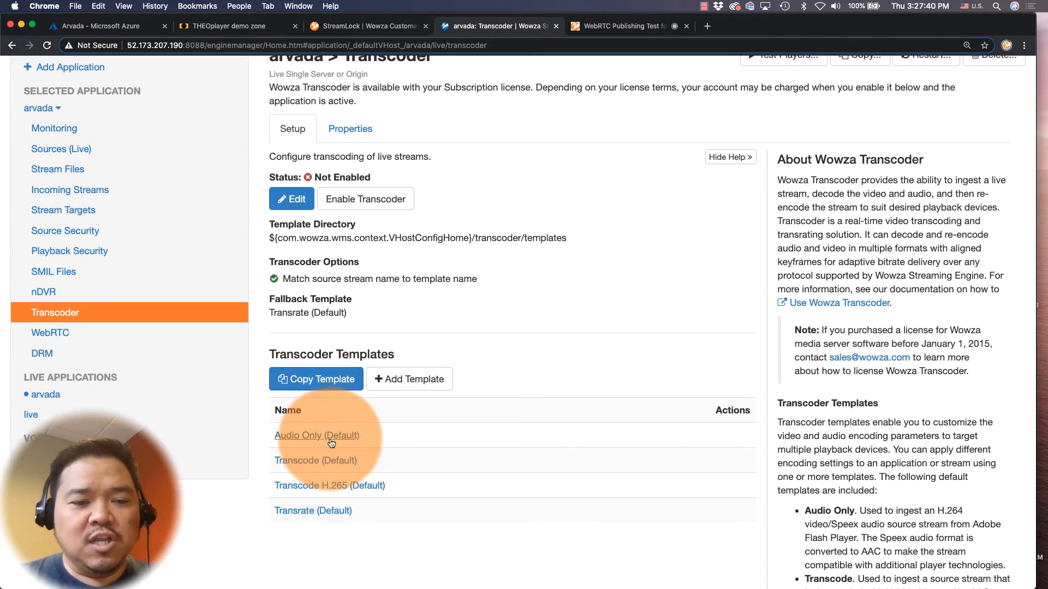
click(316, 435)
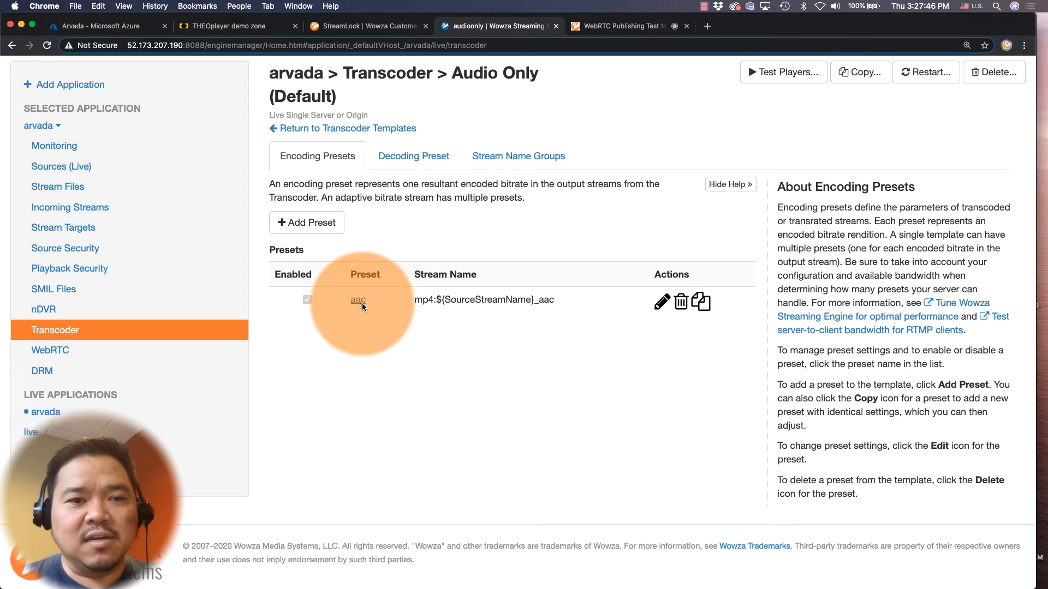
click(347, 129)
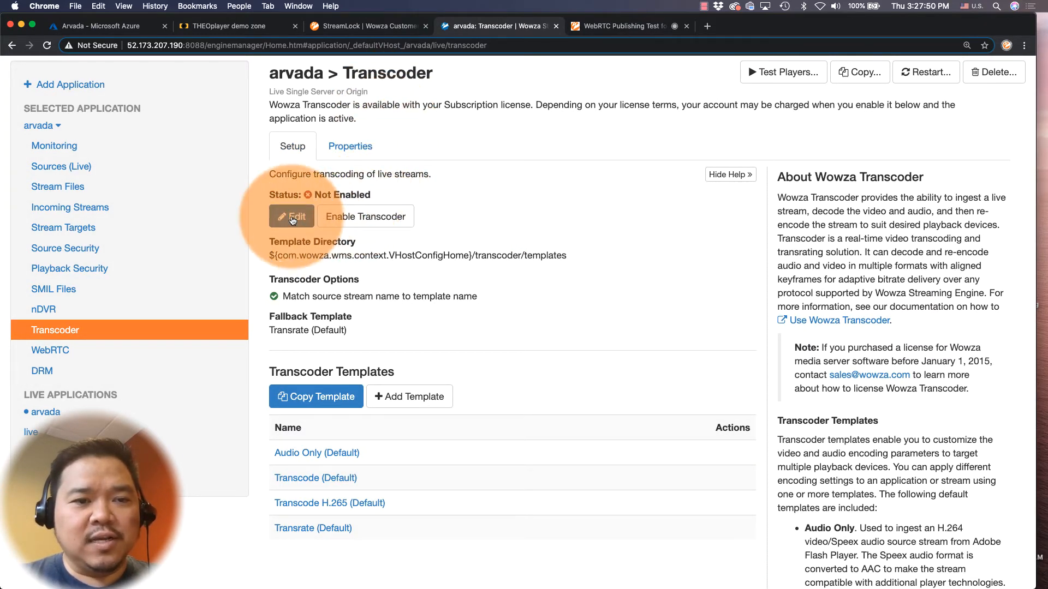
Set the arvada transcoder's fallback template to Audio Only (Default) and save.
click(291, 216)
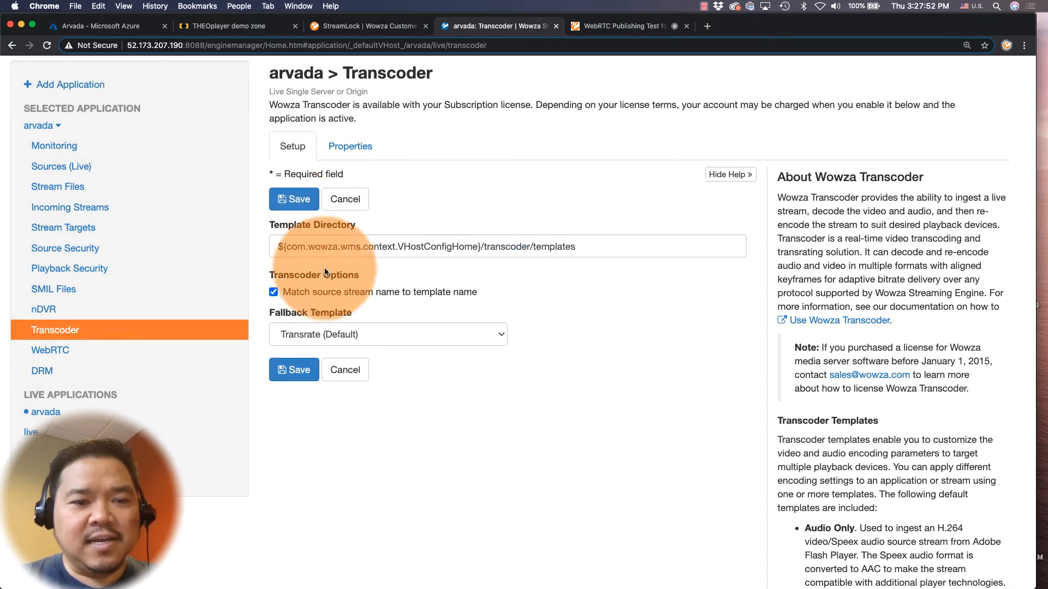
click(386, 334)
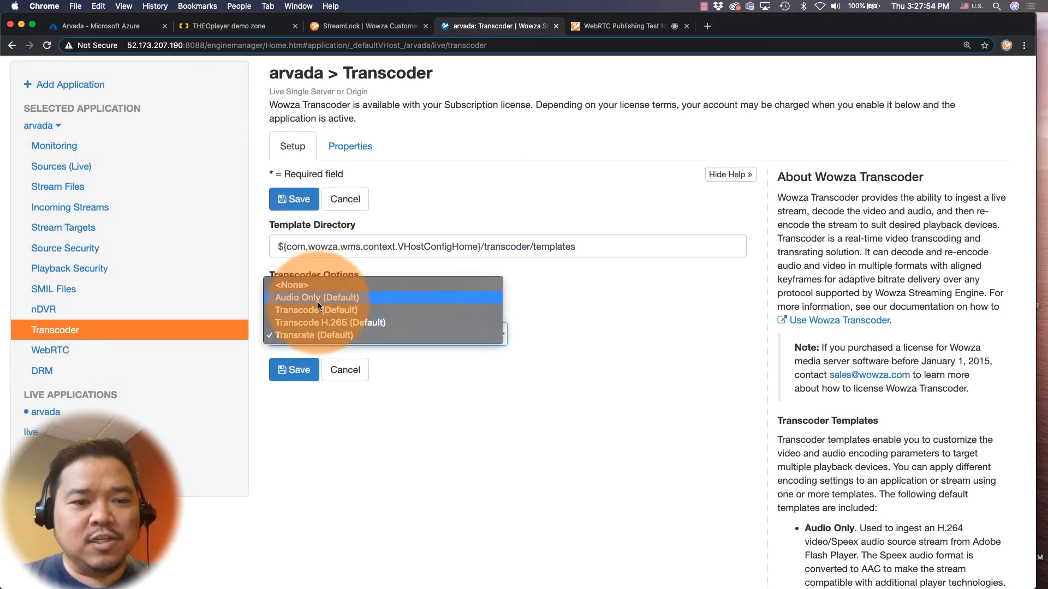
click(316, 297)
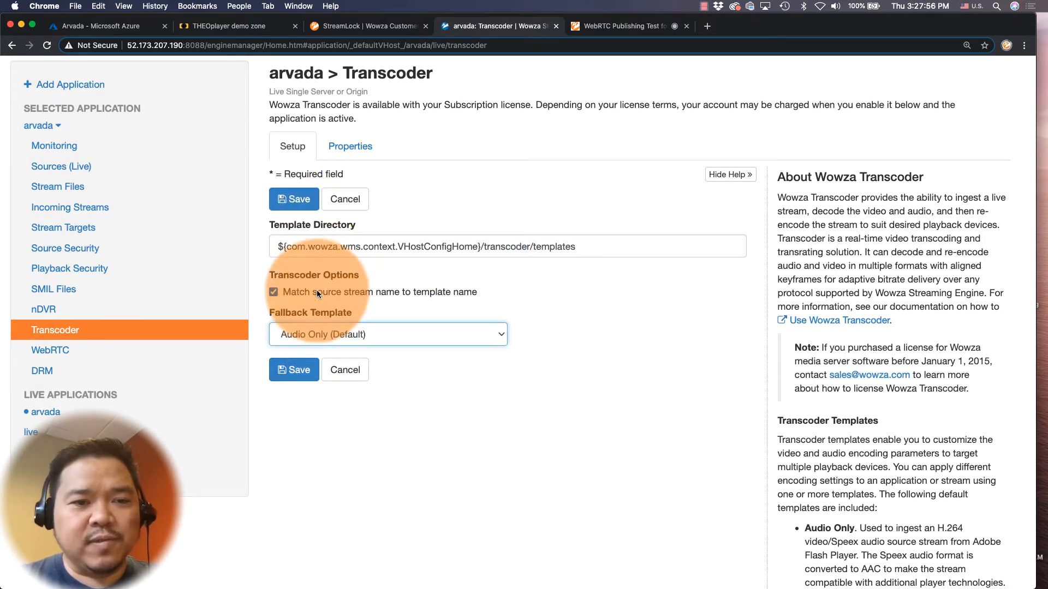
click(294, 199)
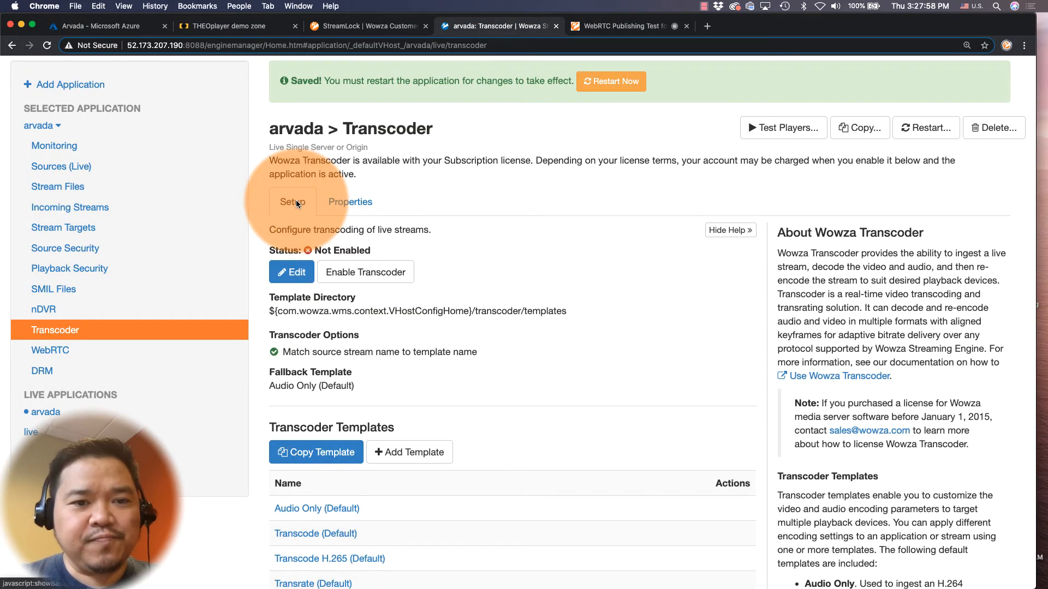
Enable the arvada transcoder and restart the application.
click(365, 271)
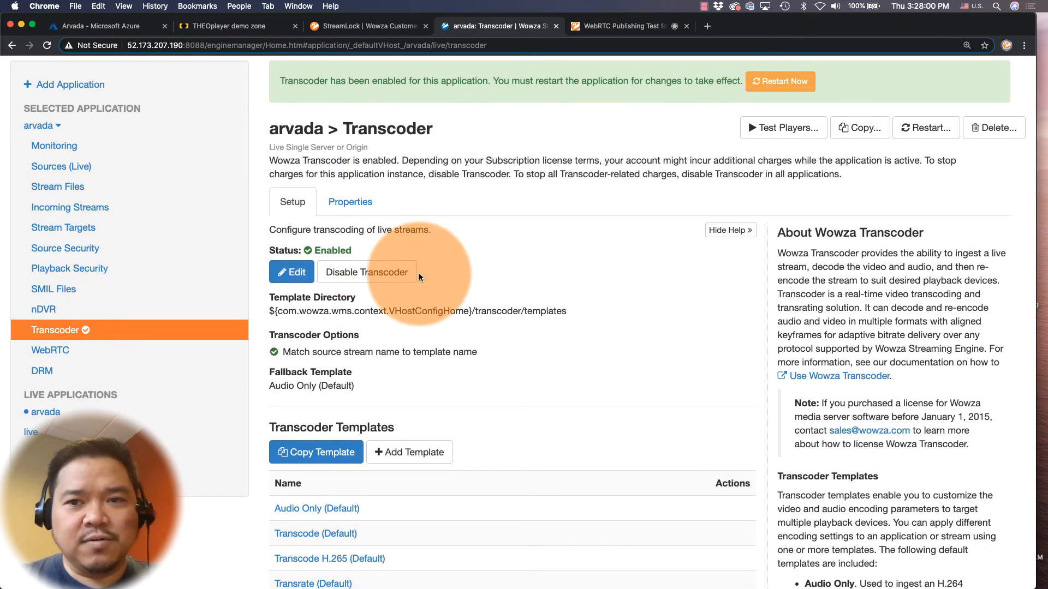
click(780, 81)
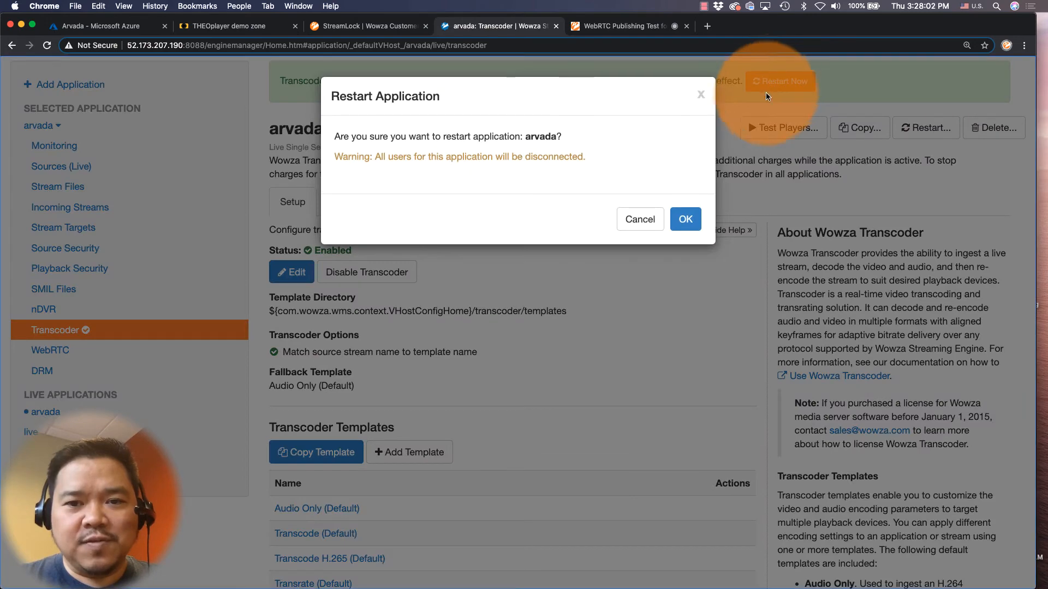
click(685, 220)
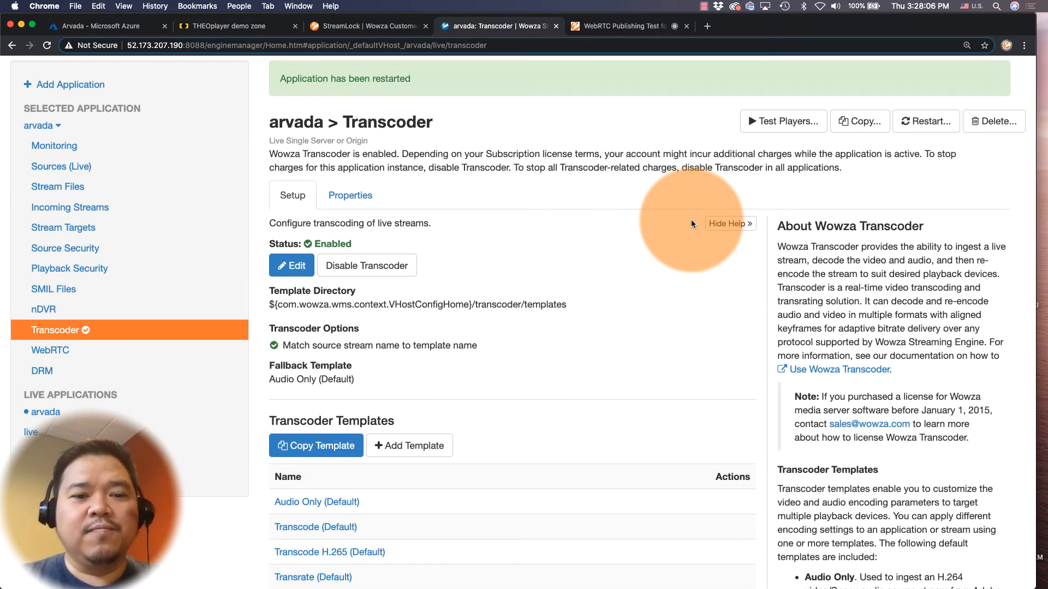
Open the WebRTC playback test page from arvada's WebRTC settings and try playing golden.
click(50, 351)
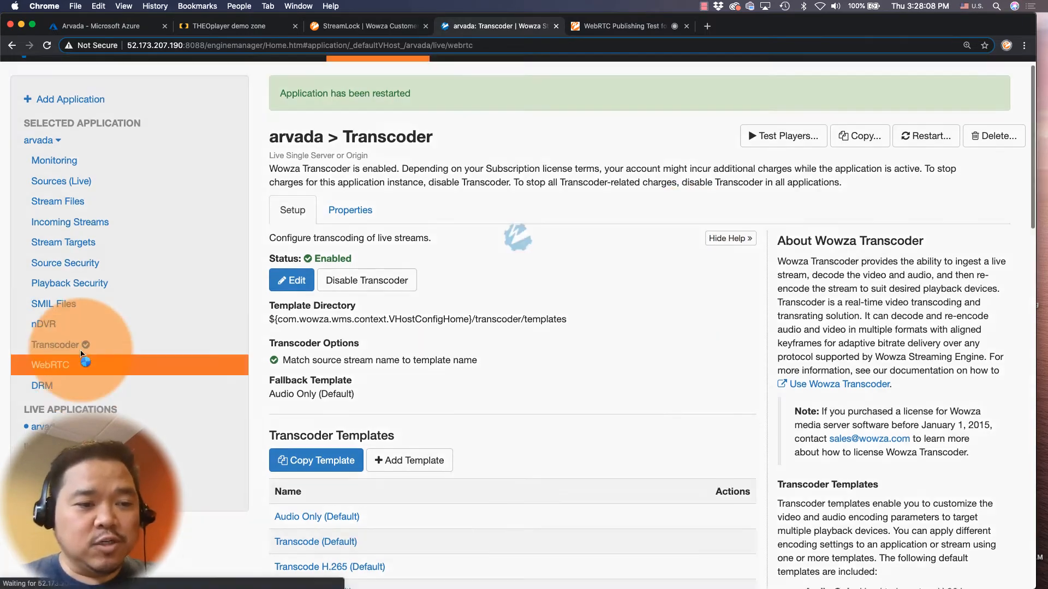
click(50, 364)
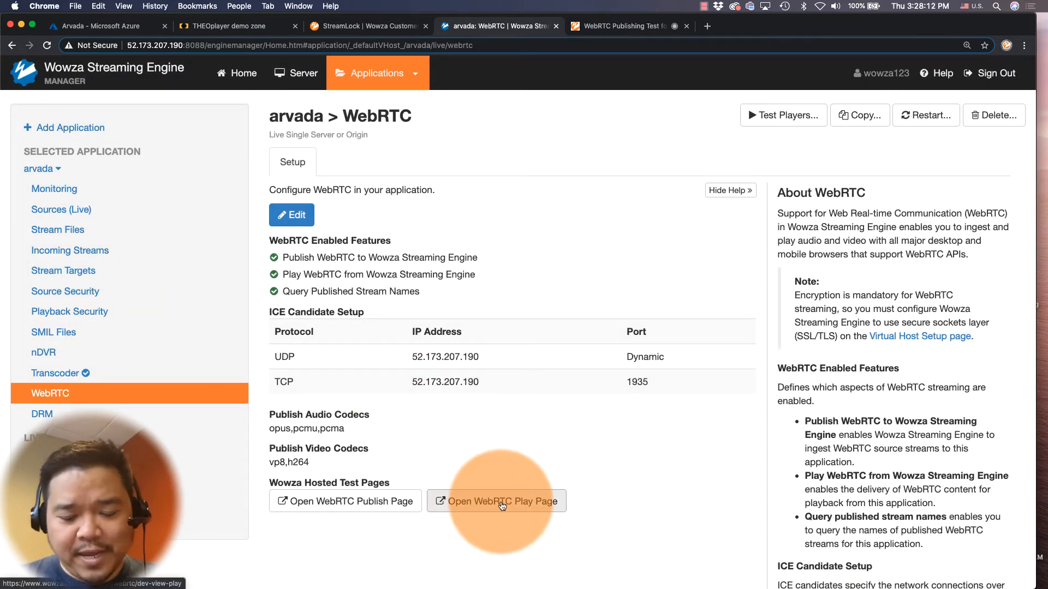
click(501, 501)
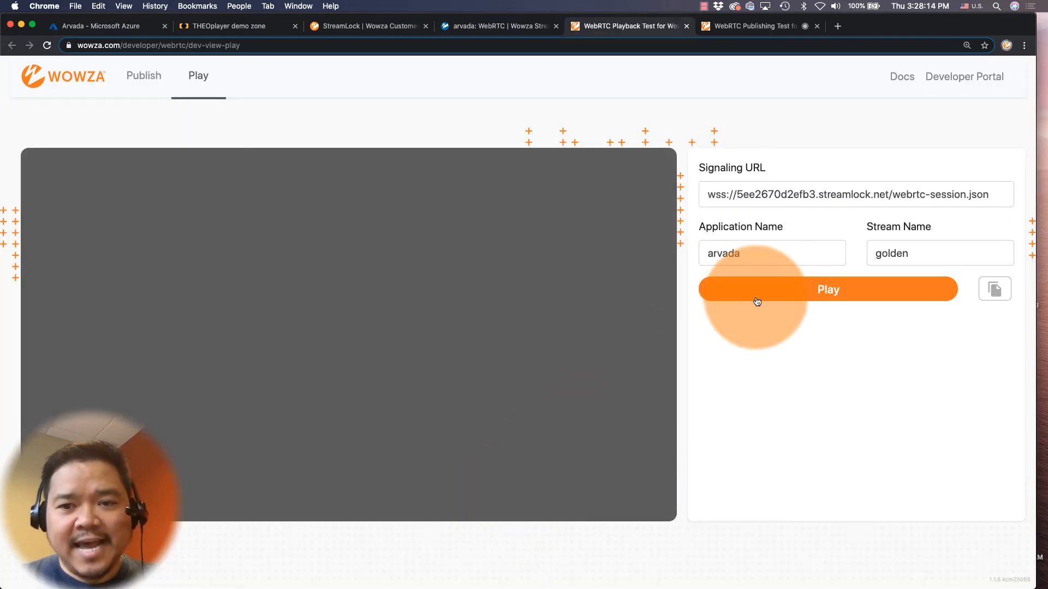
click(827, 289)
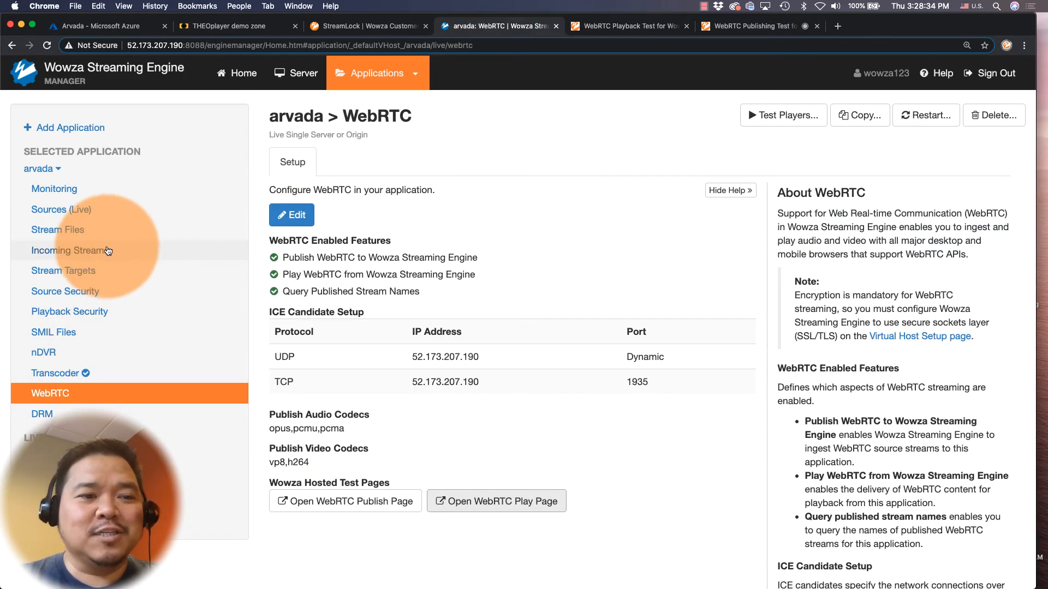
Republish golden from the webcam, play arvada/golden live, then check Incoming Streams.
click(70, 250)
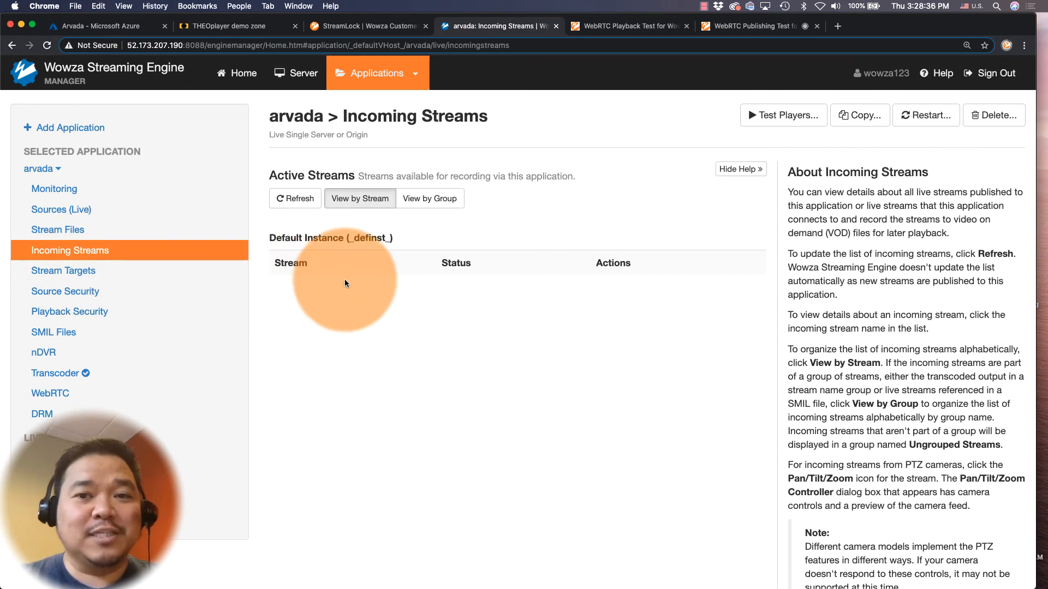
click(748, 26)
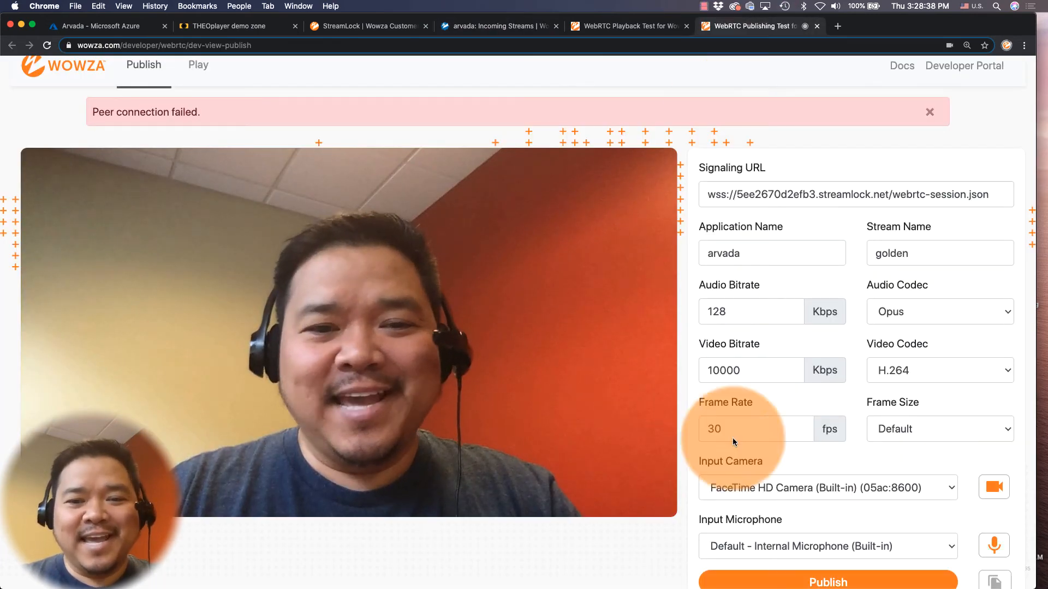
click(827, 580)
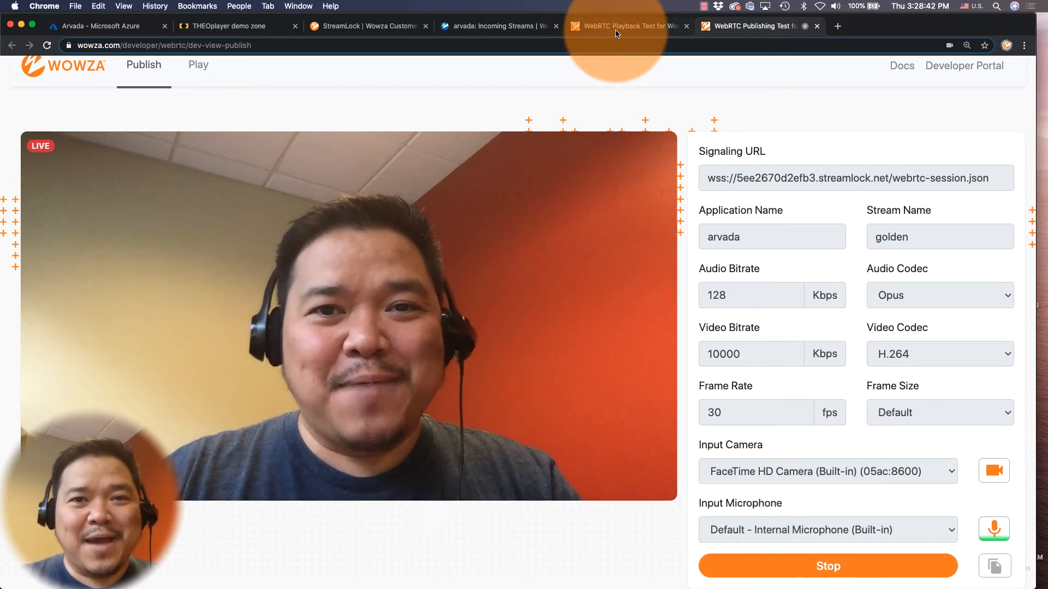
click(198, 65)
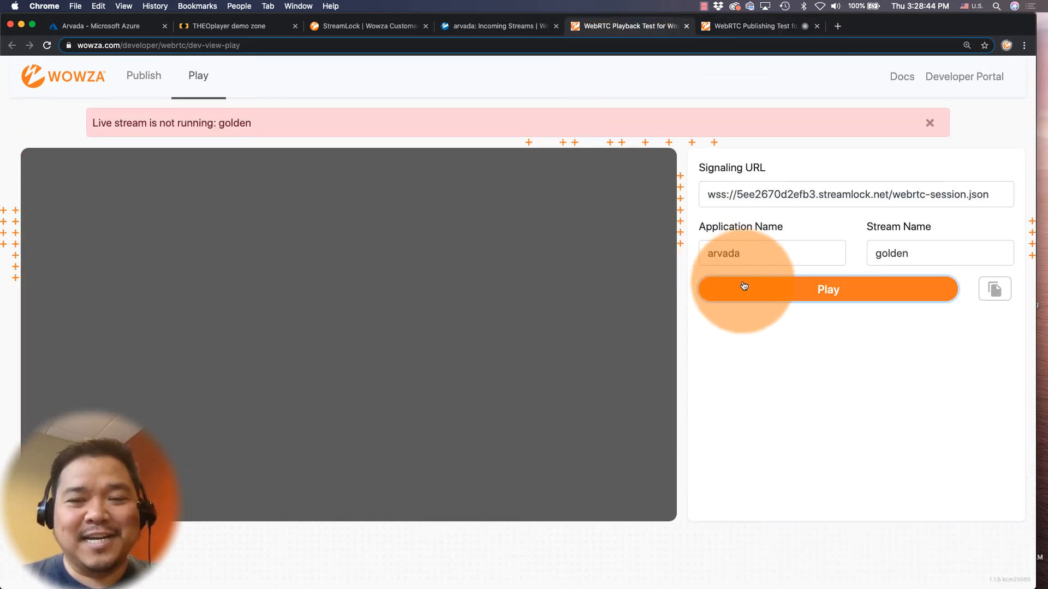
click(827, 289)
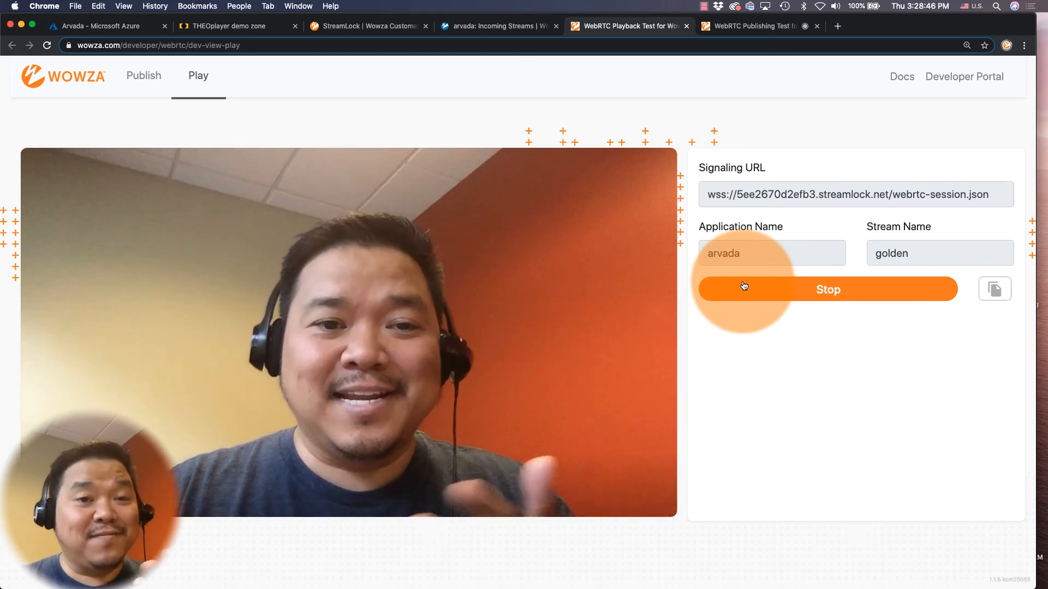
mouse_move(590, 165)
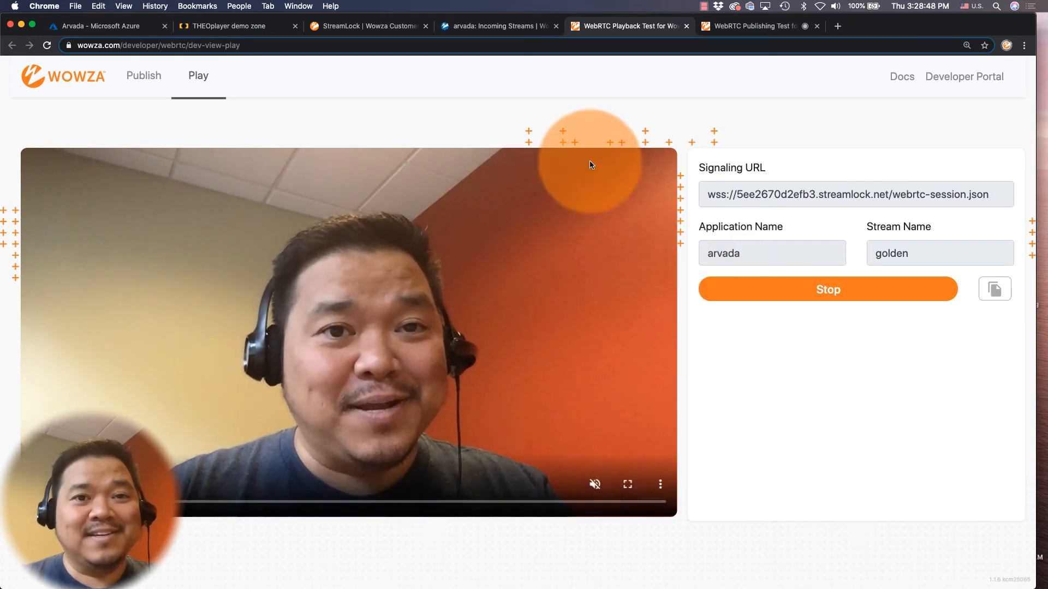
click(497, 27)
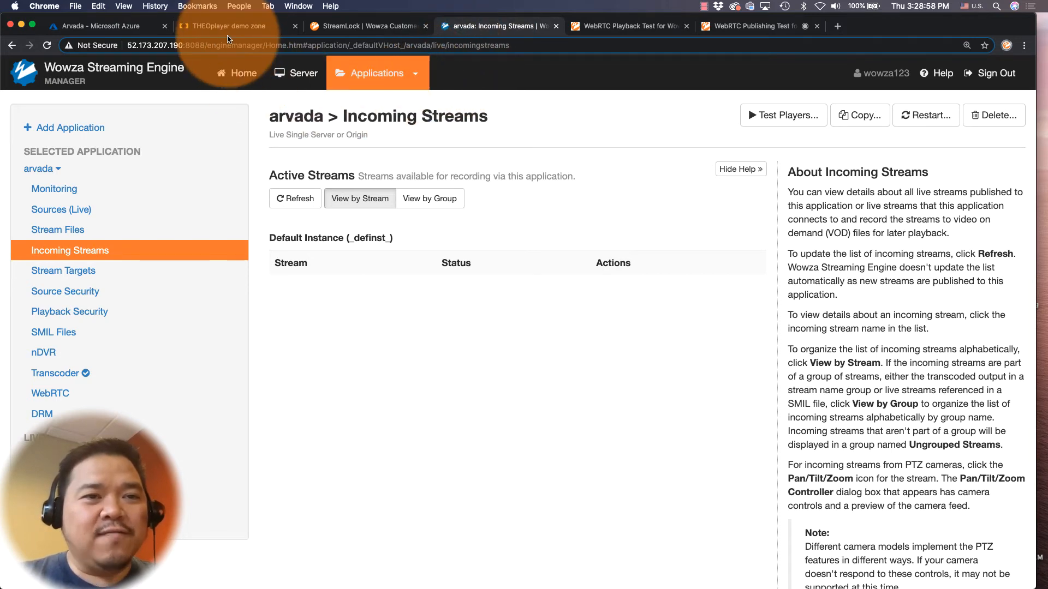
Open THEOplayer's 'Test Your Own HLS / MPEG-DASH Stream' page and select the stream URL field.
click(223, 26)
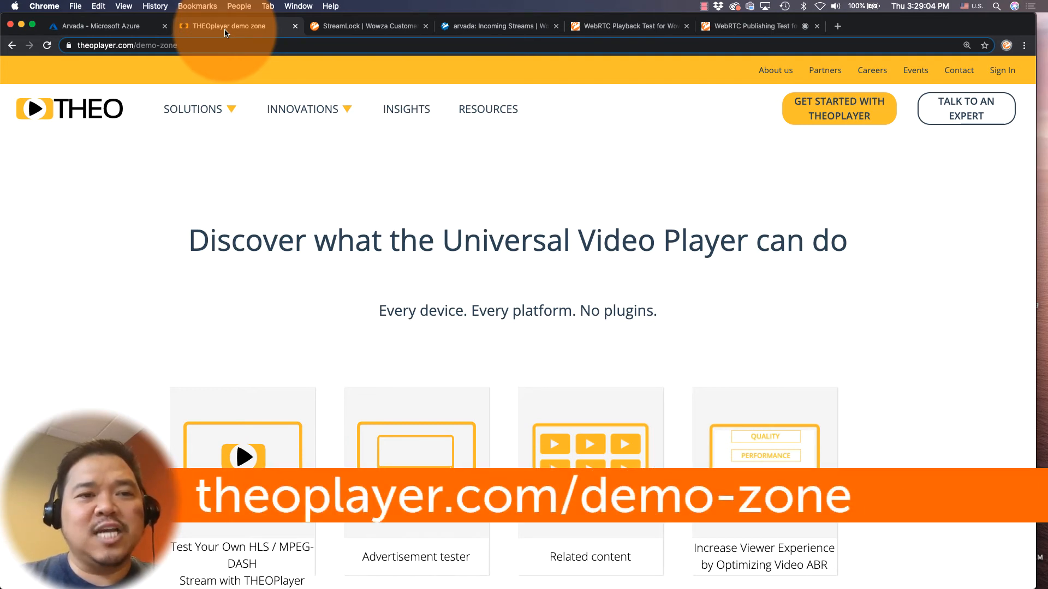
click(302, 109)
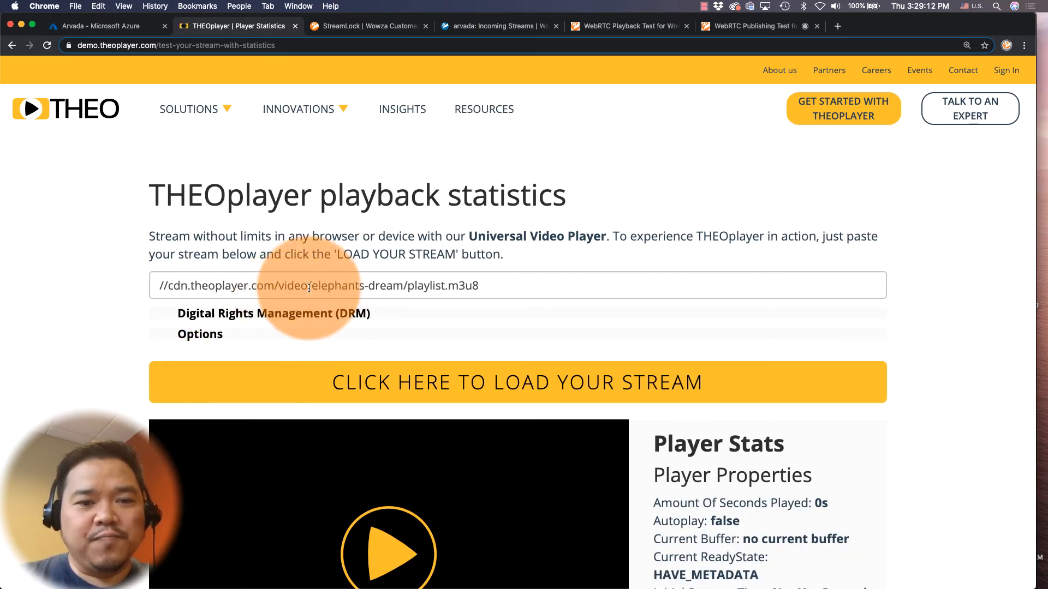
click(311, 285)
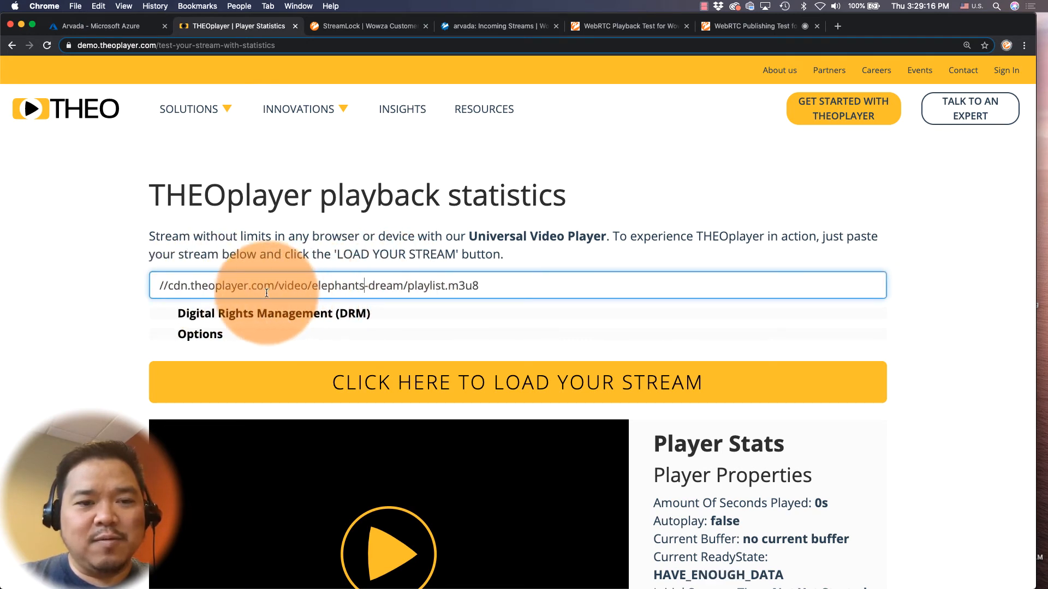
Load //5ee2670d2efb3.streamlock.net/arvada/golden/playlist.m3u8 into THEOplayer using the portal's StreamLock hostname.
click(364, 26)
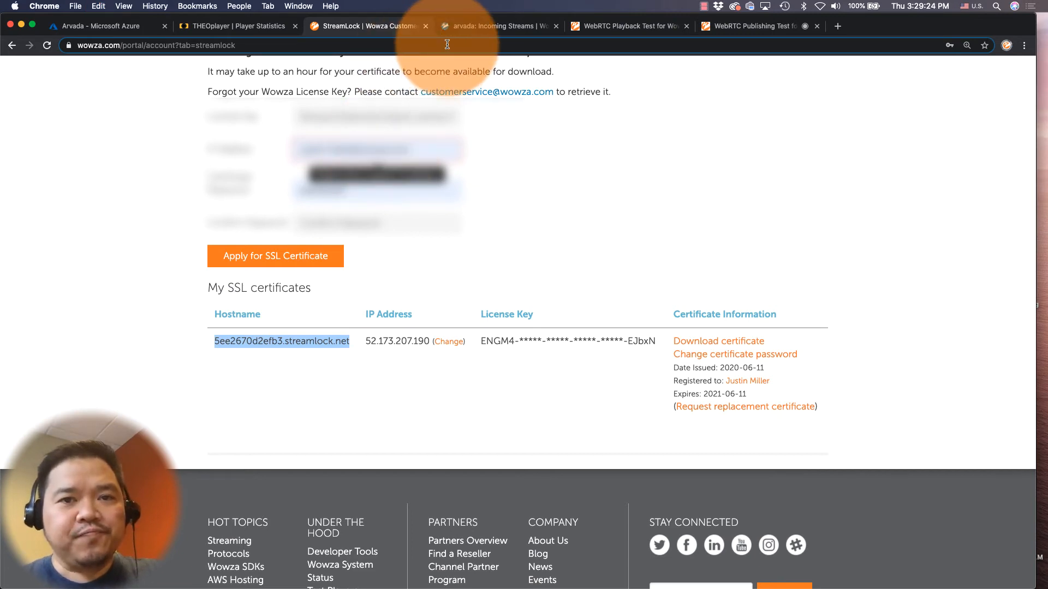
click(238, 26)
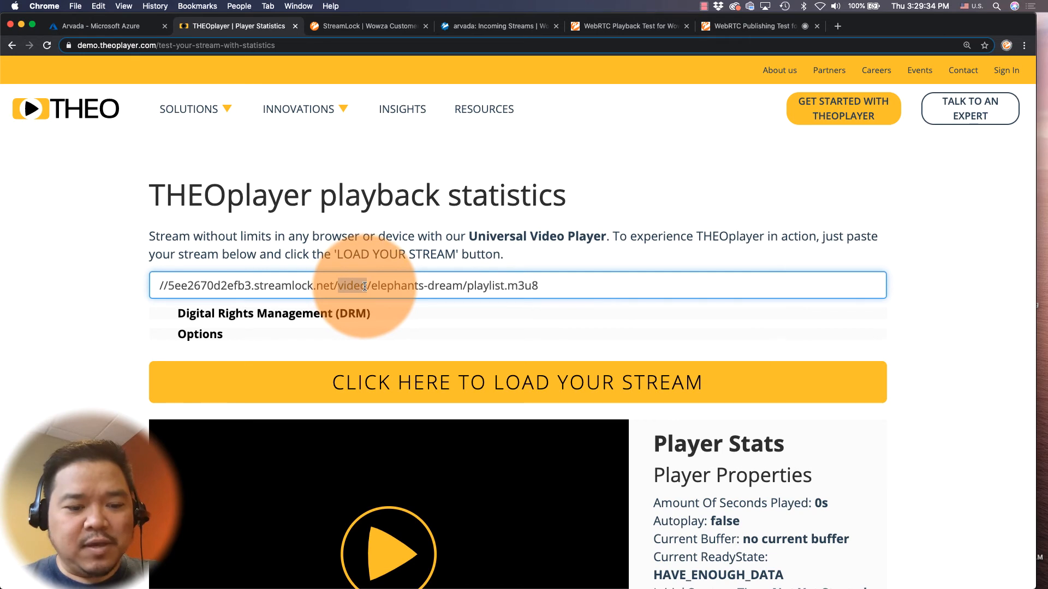
text(arvada)
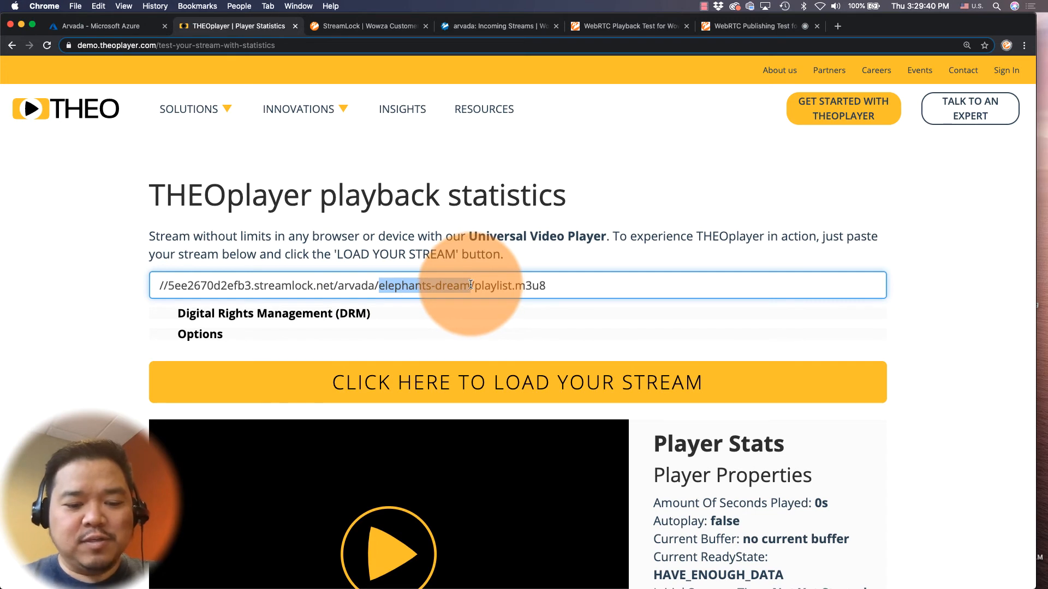
text(golden)
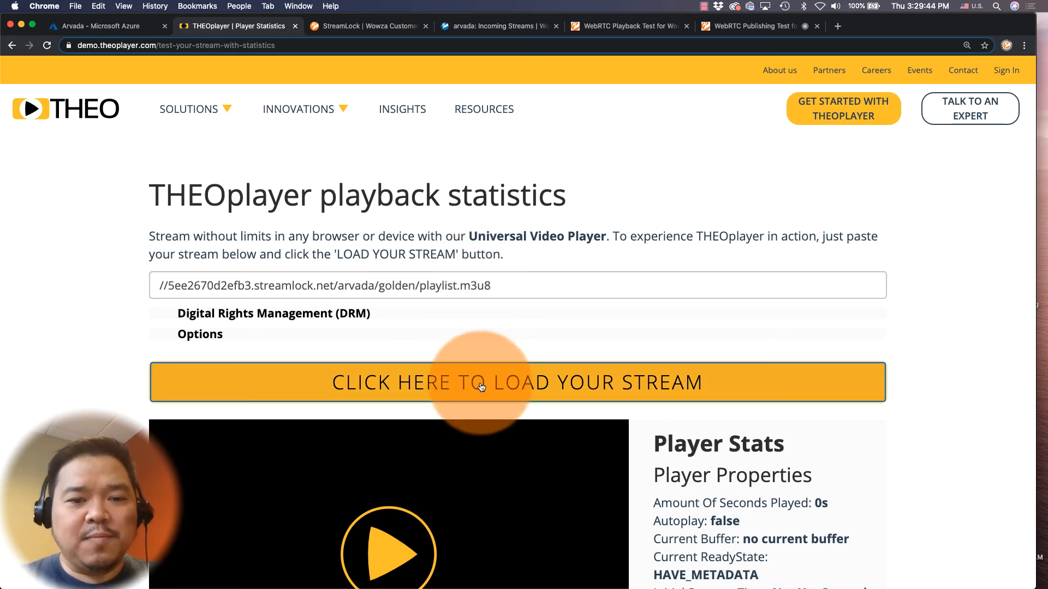
scroll(down, 3)
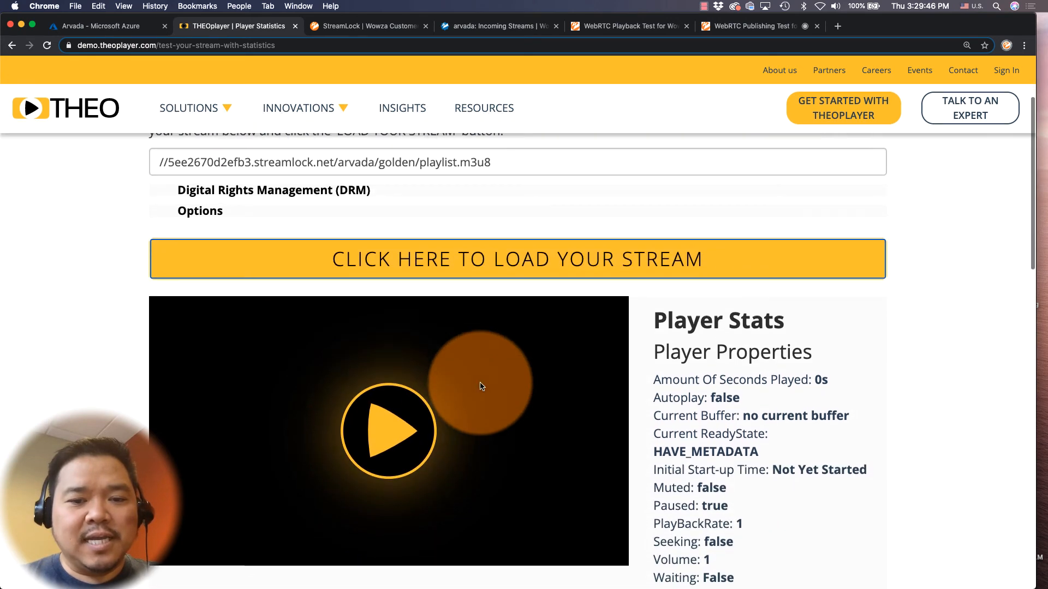
Play the golden HLS stream, mute and unmute its audio, then pause it.
click(388, 430)
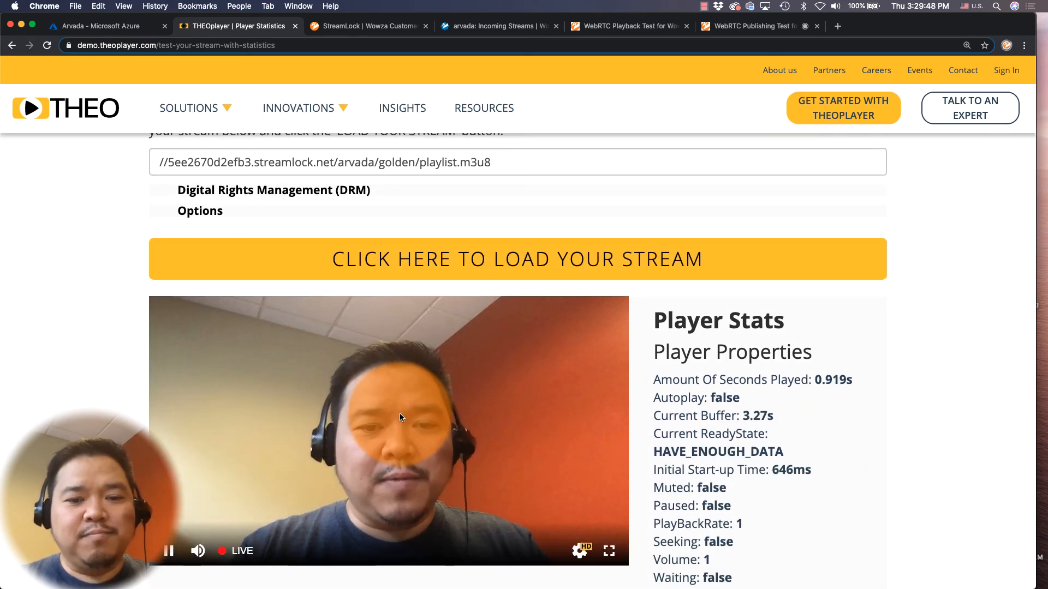
click(197, 550)
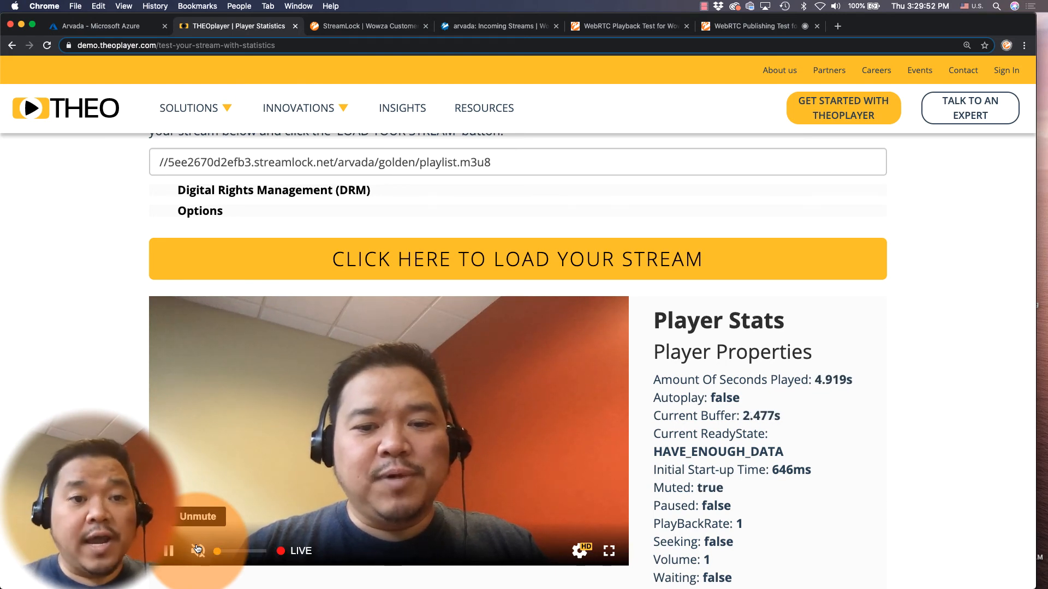
click(198, 551)
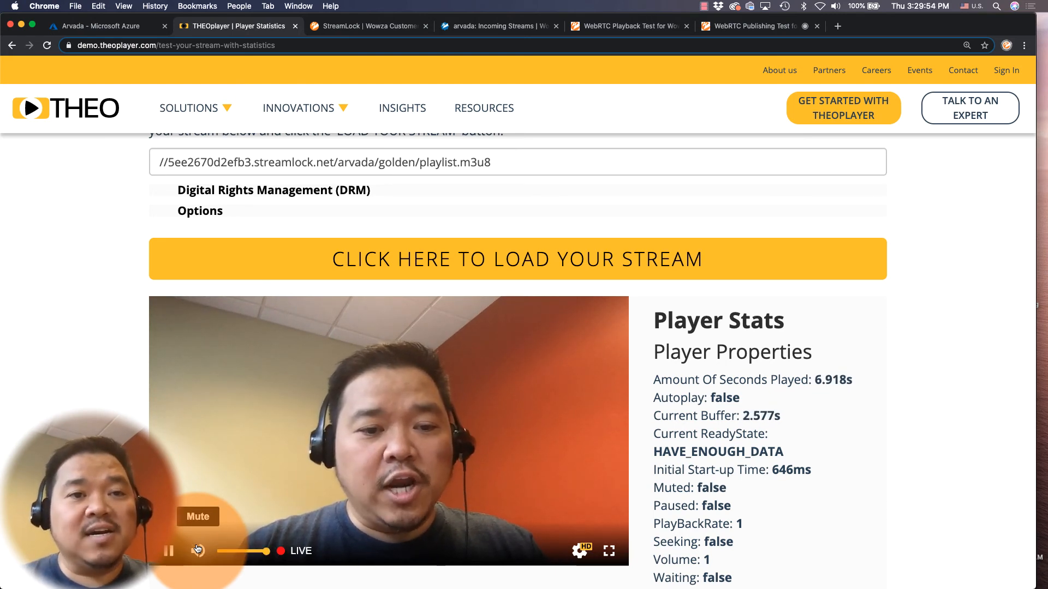
click(169, 551)
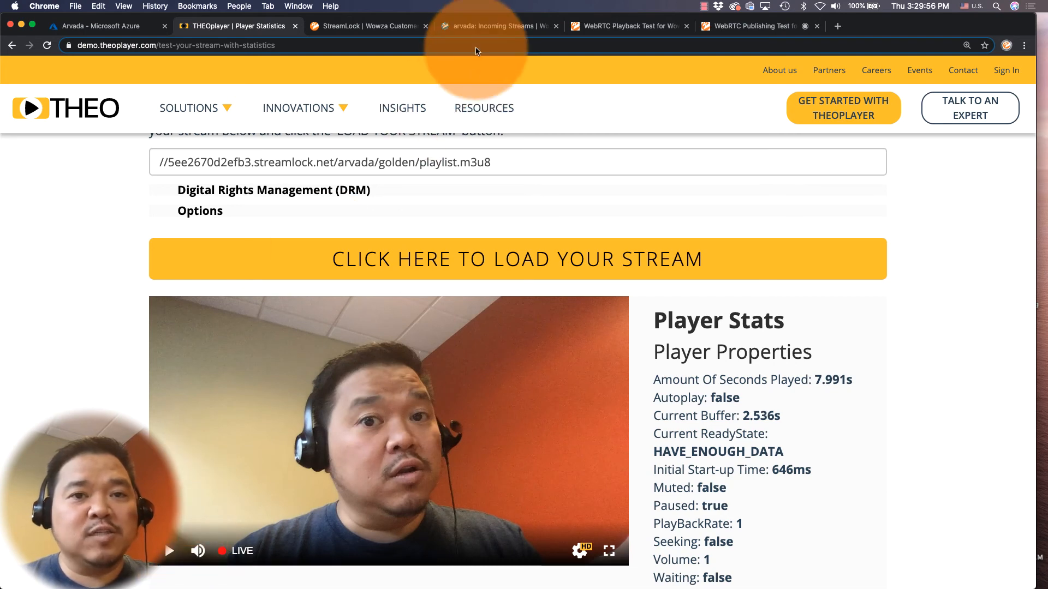
click(498, 27)
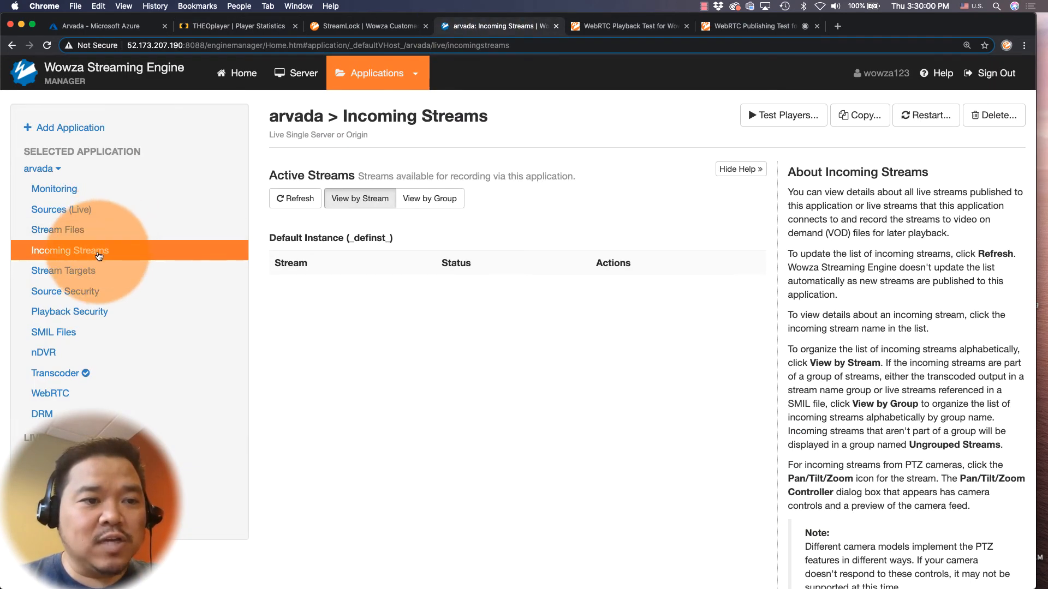
Refresh Incoming Streams to show golden and golden_aac, then return to THEOplayer.
click(295, 197)
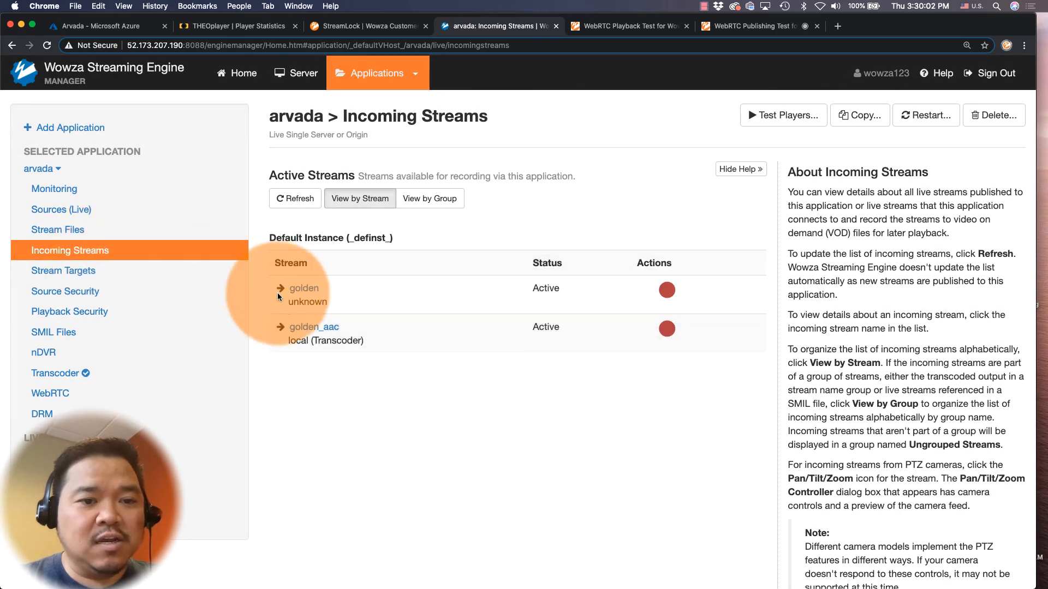
mouse_move(314, 326)
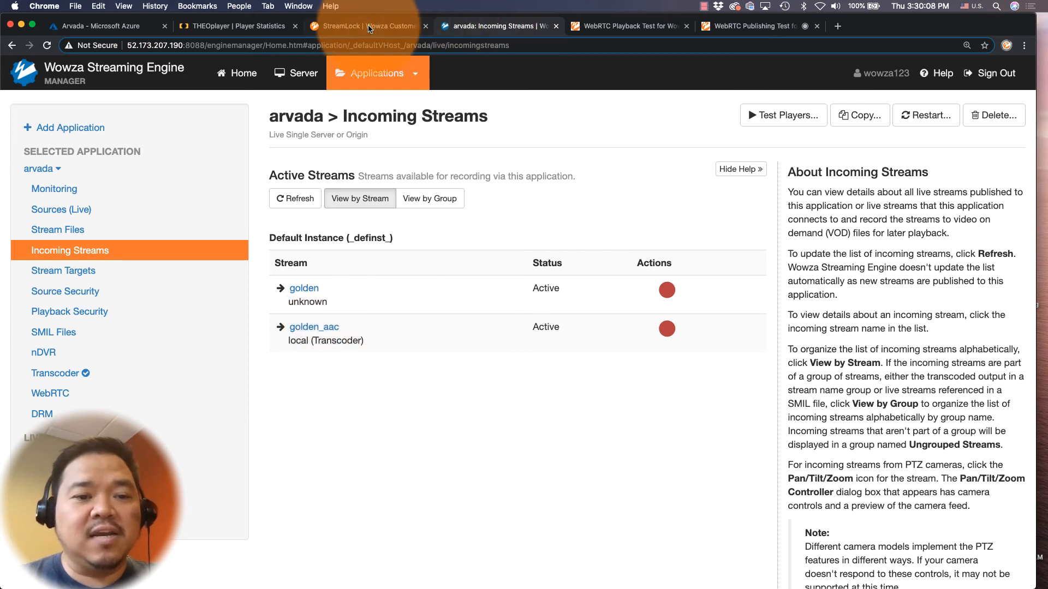
mouse_move(366, 26)
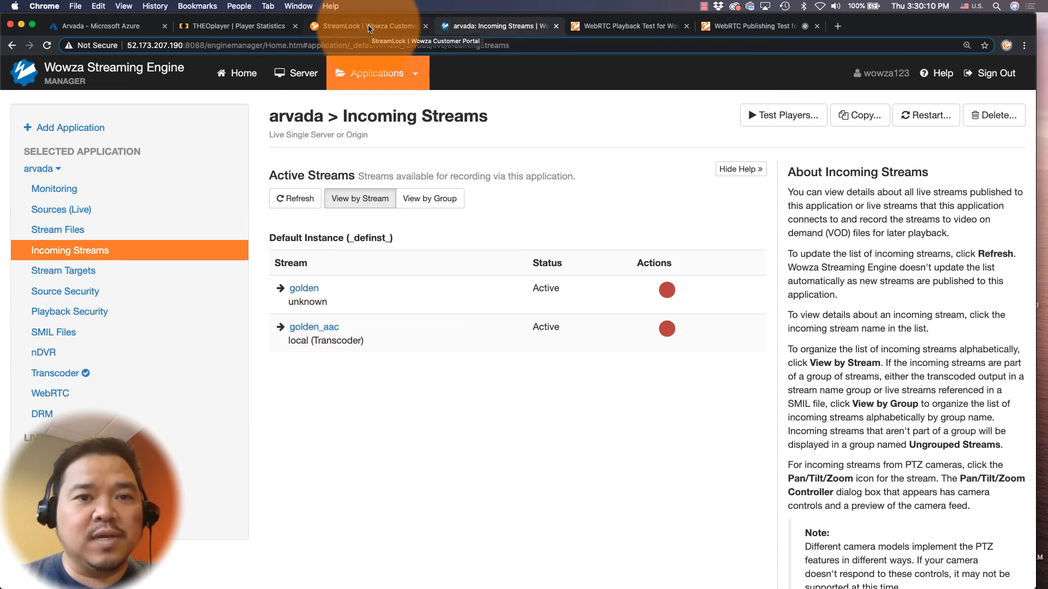
click(239, 27)
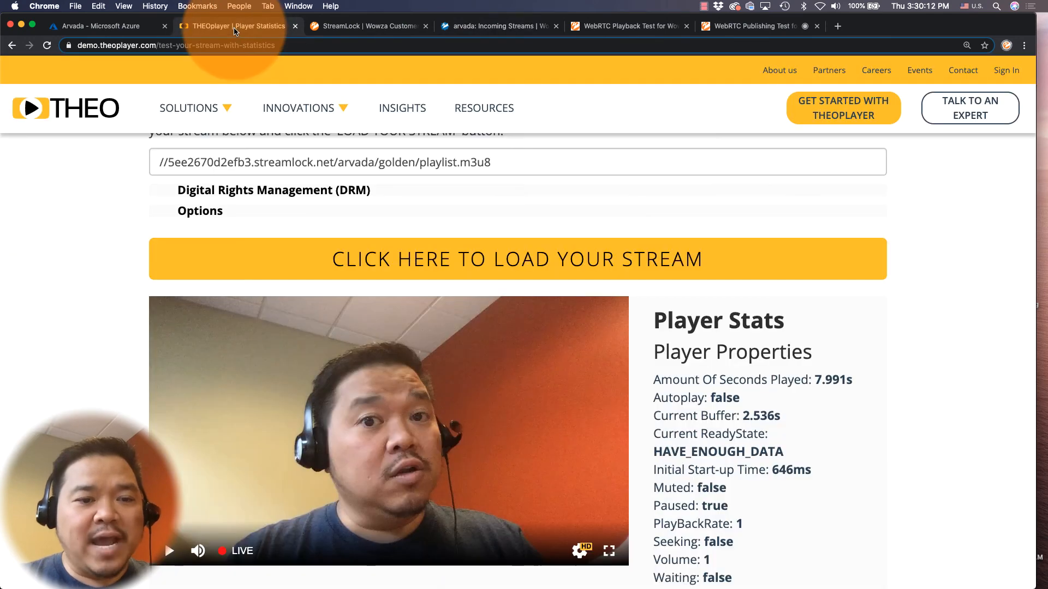
Reload the golden stream address in THEOplayer and play it live with audio.
scroll(up, 3)
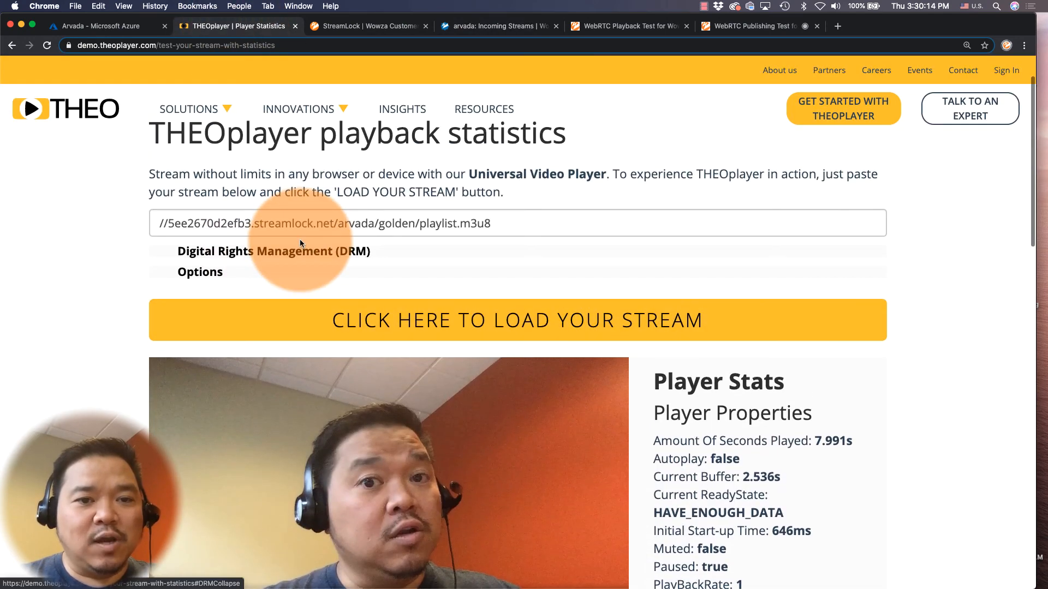
click(439, 223)
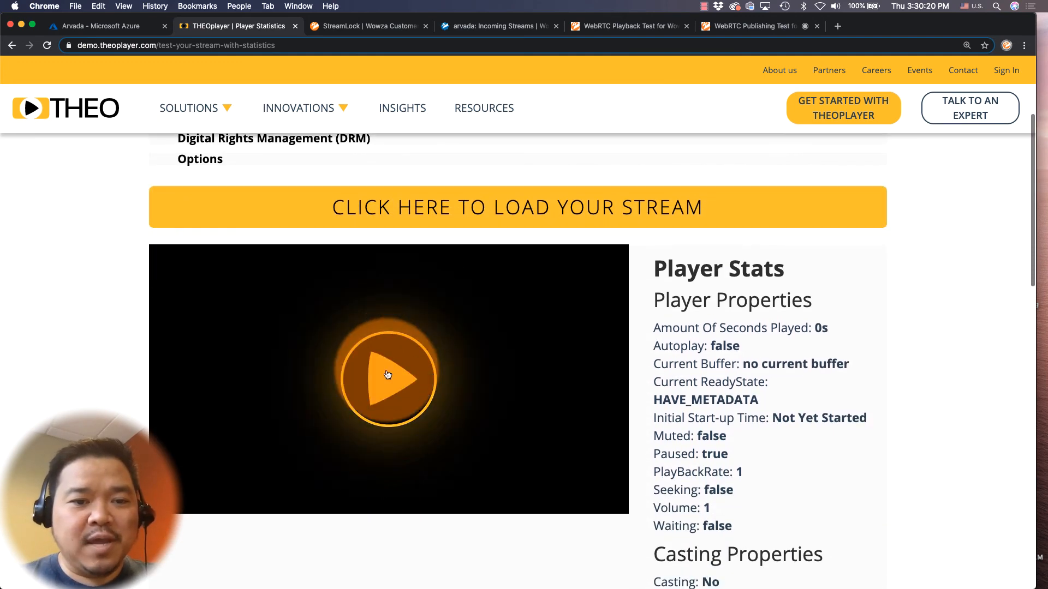
click(387, 378)
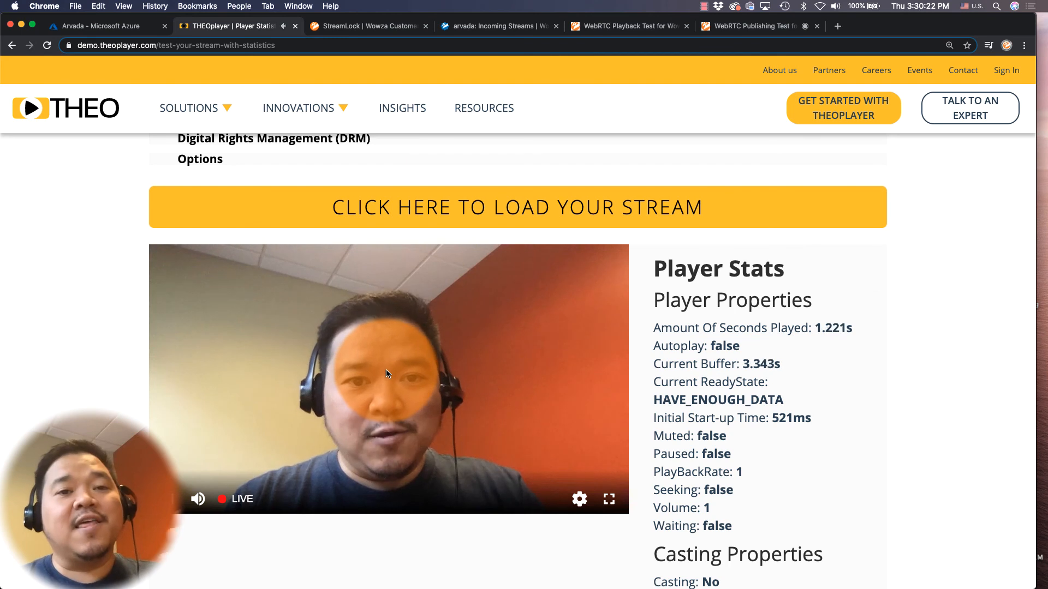
mouse_move(197, 499)
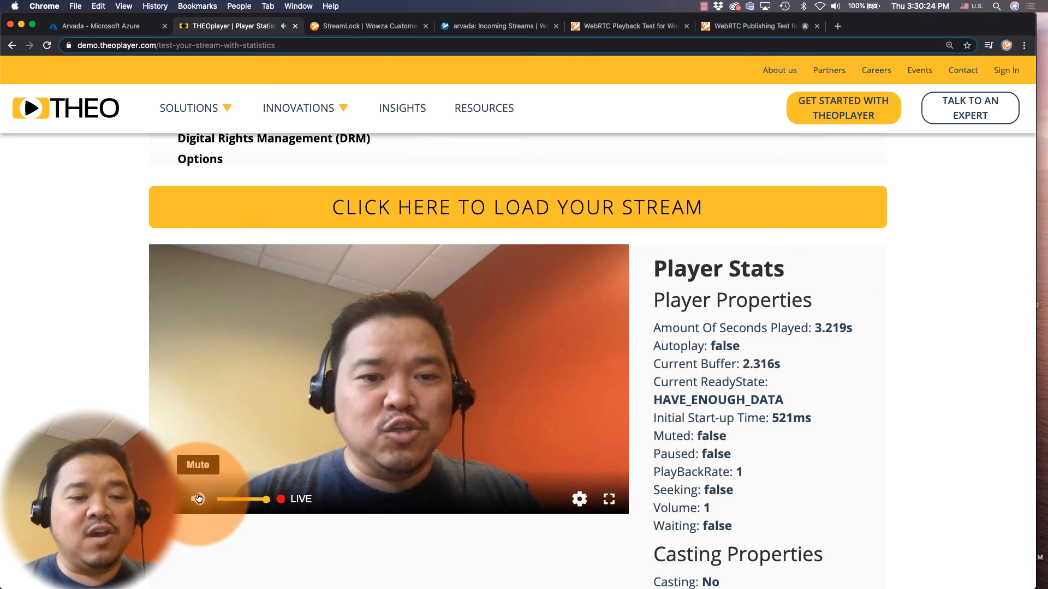